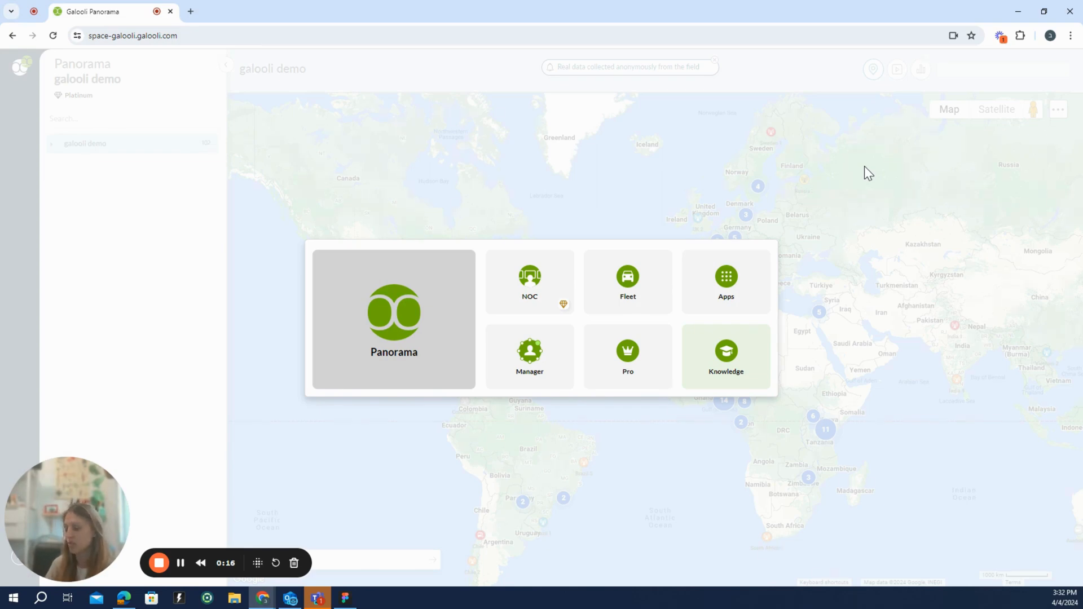
{"action": "mouse_move", "coordinate": [428, 230]}
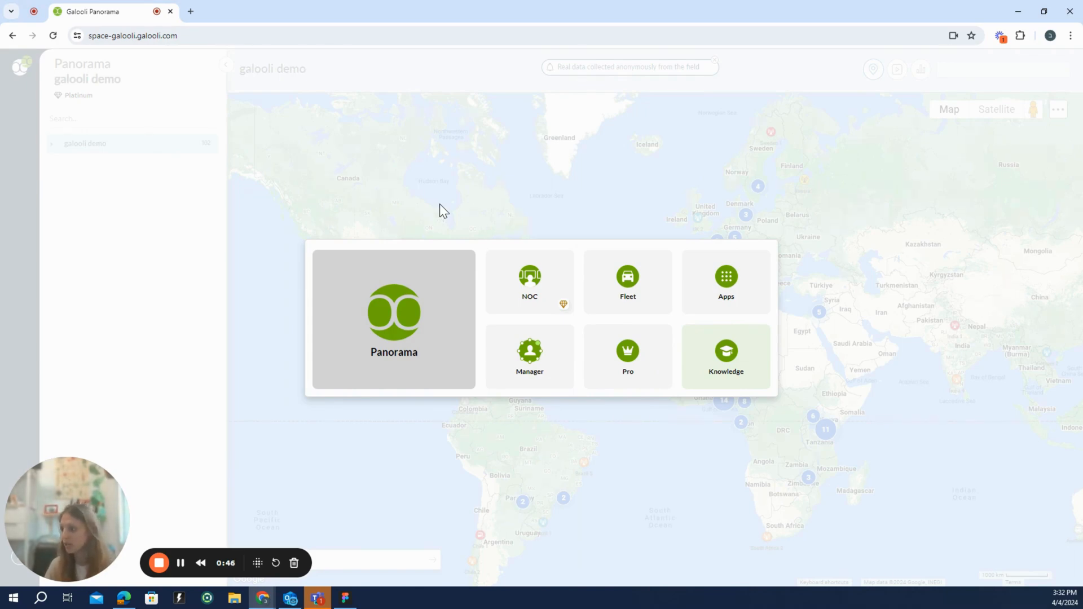
Step: Close the Panorama launcher to reveal the world map of all 102 demo sites
{"action": "left_click", "coordinate": [394, 318]}
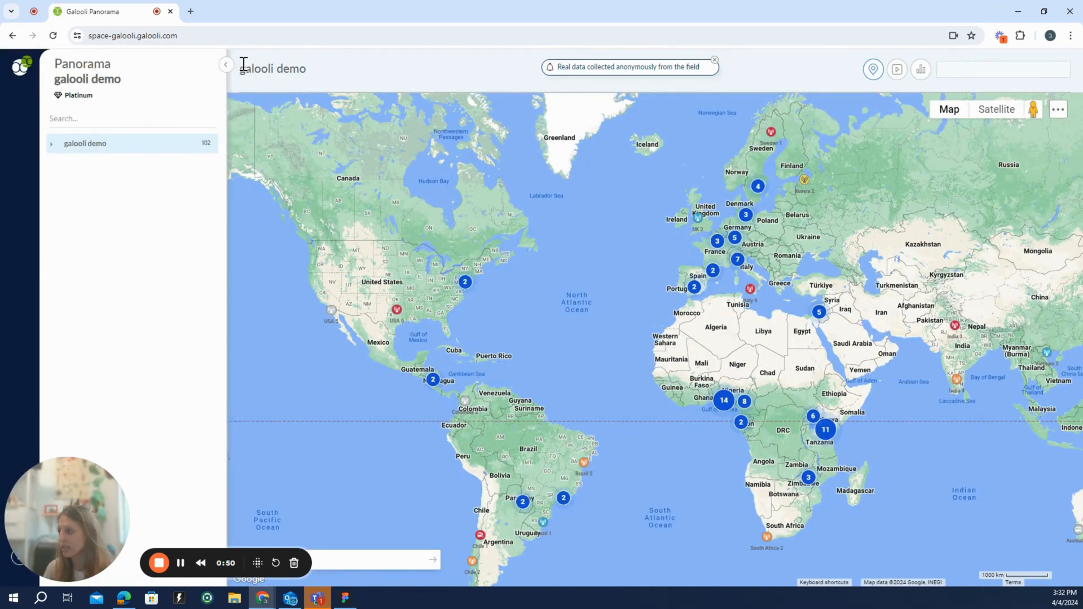
{"action": "mouse_move", "coordinate": [738, 320]}
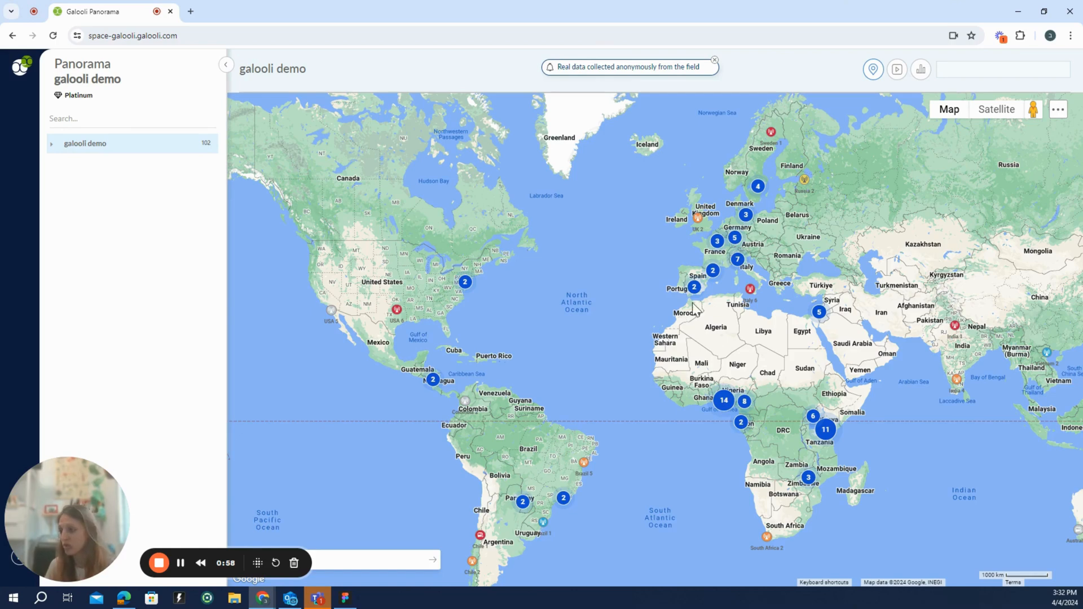
{"action": "mouse_move", "coordinate": [766, 252]}
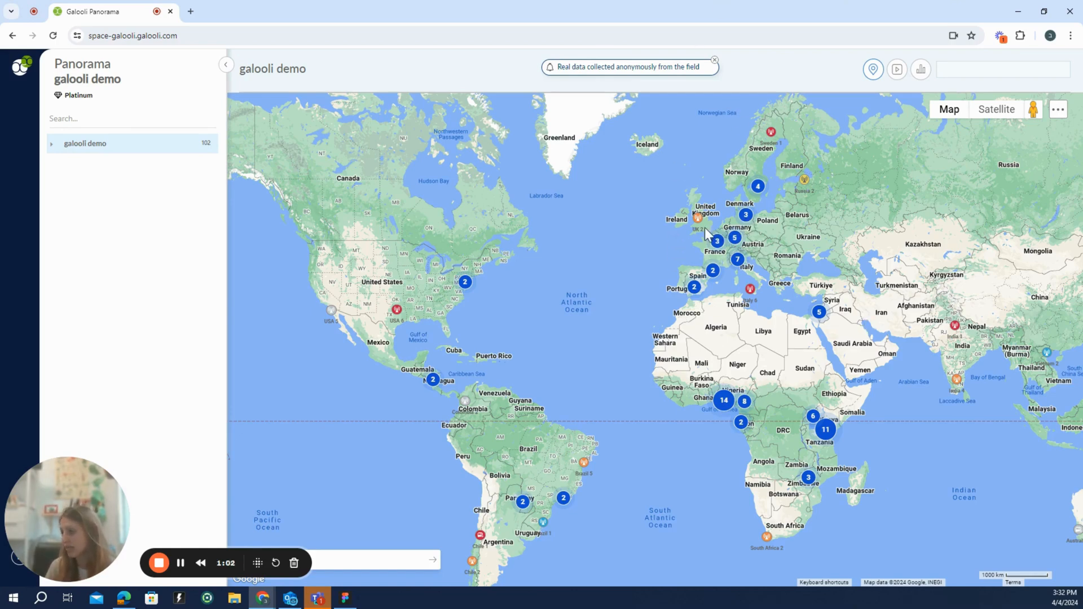
{"action": "mouse_move", "coordinate": [702, 193]}
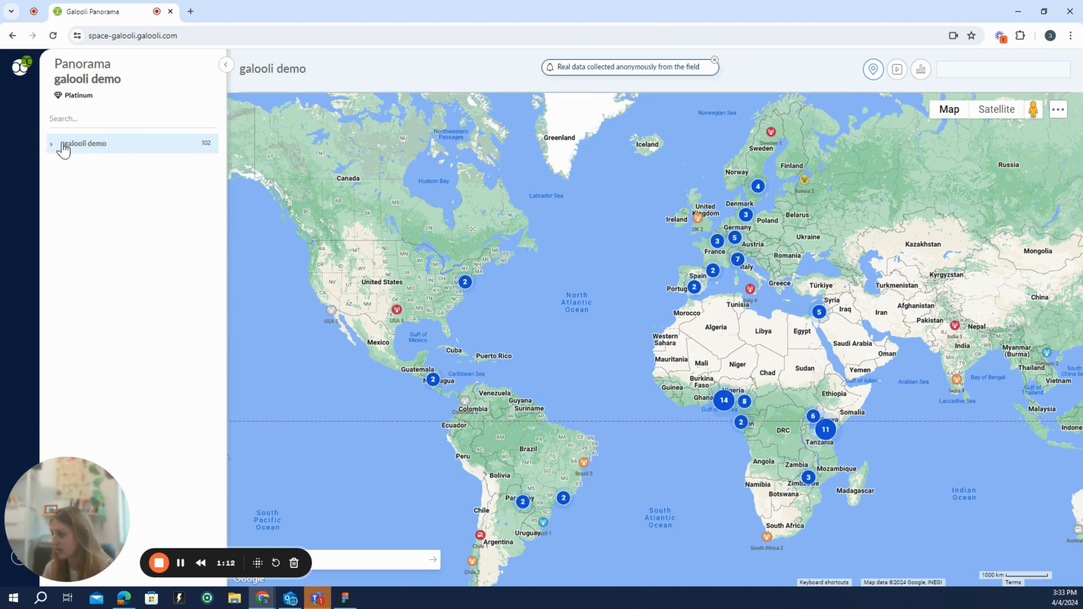
Step: Expand galooli demo, Telecommunication Sites, Off-Grid Non-Solar and On-Grid Solar in the site tree
{"action": "left_click", "coordinate": [52, 144]}
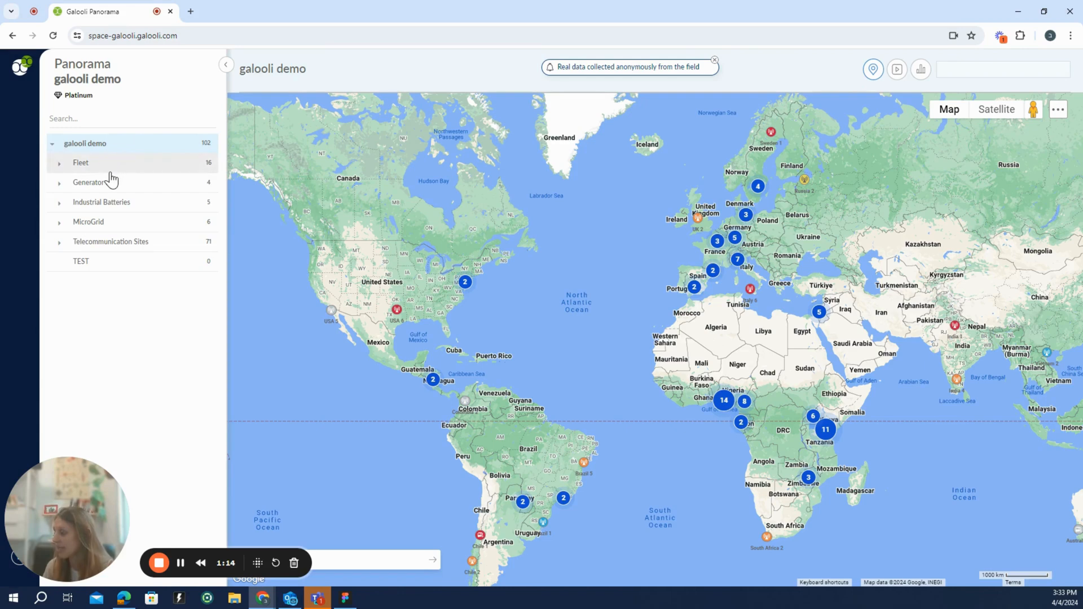
{"action": "mouse_move", "coordinate": [93, 241]}
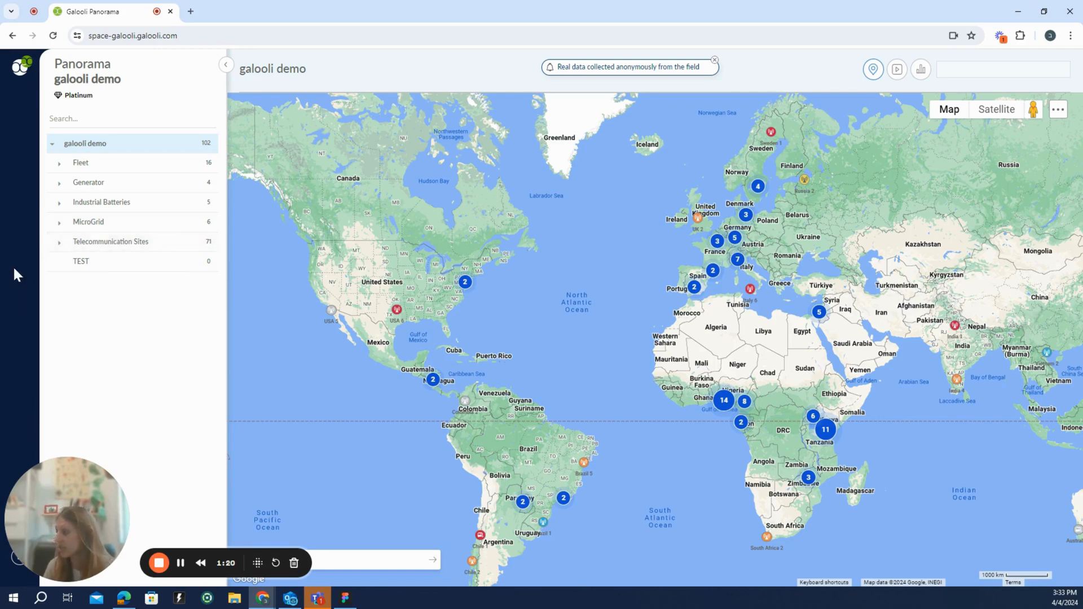
{"action": "left_click", "coordinate": [59, 241]}
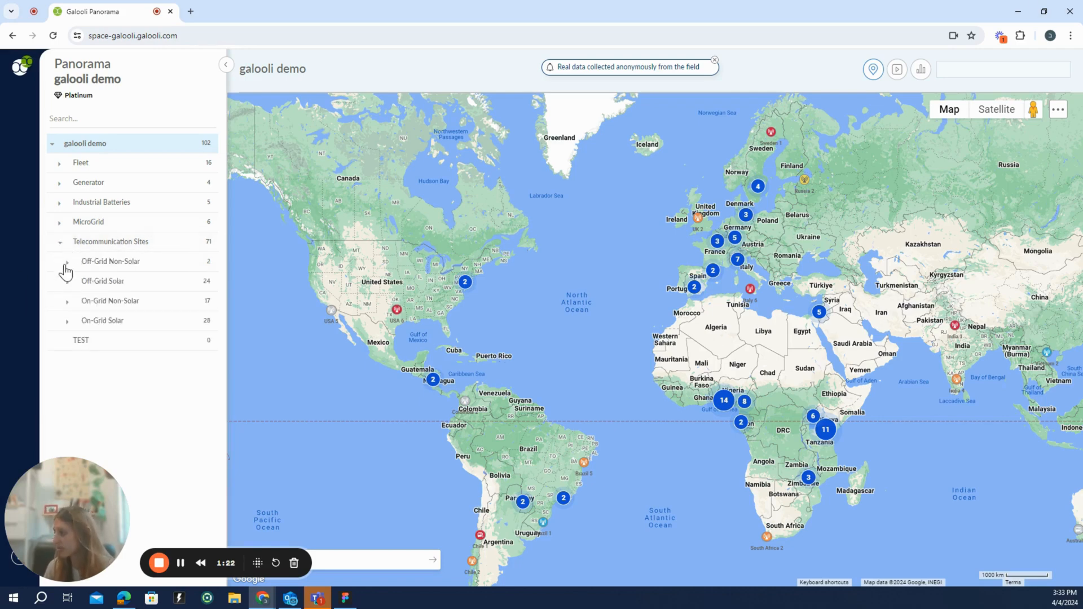
{"action": "left_click", "coordinate": [67, 261]}
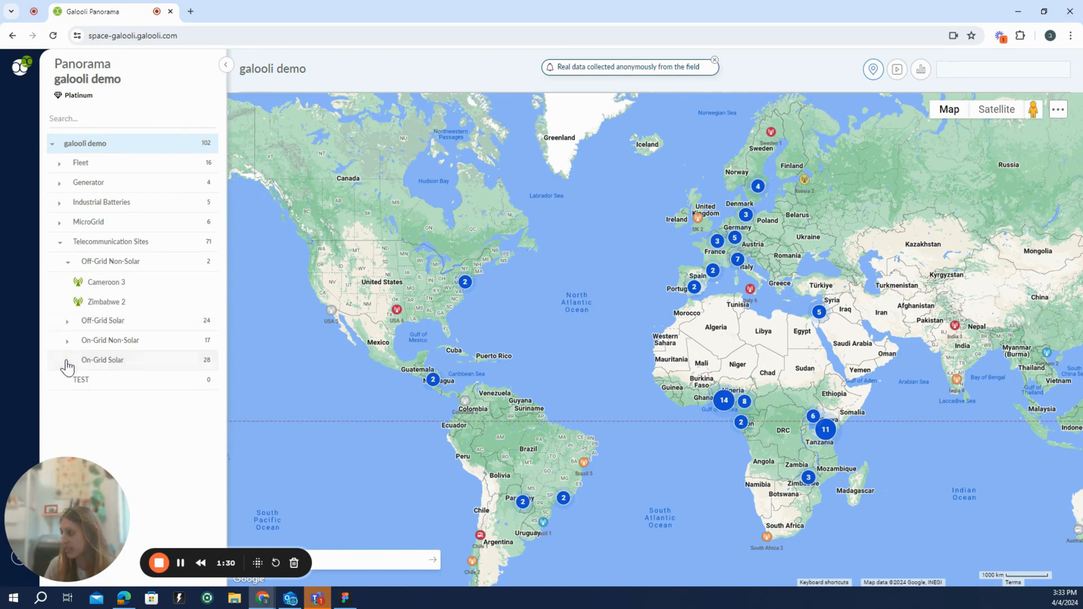
{"action": "left_click", "coordinate": [67, 360]}
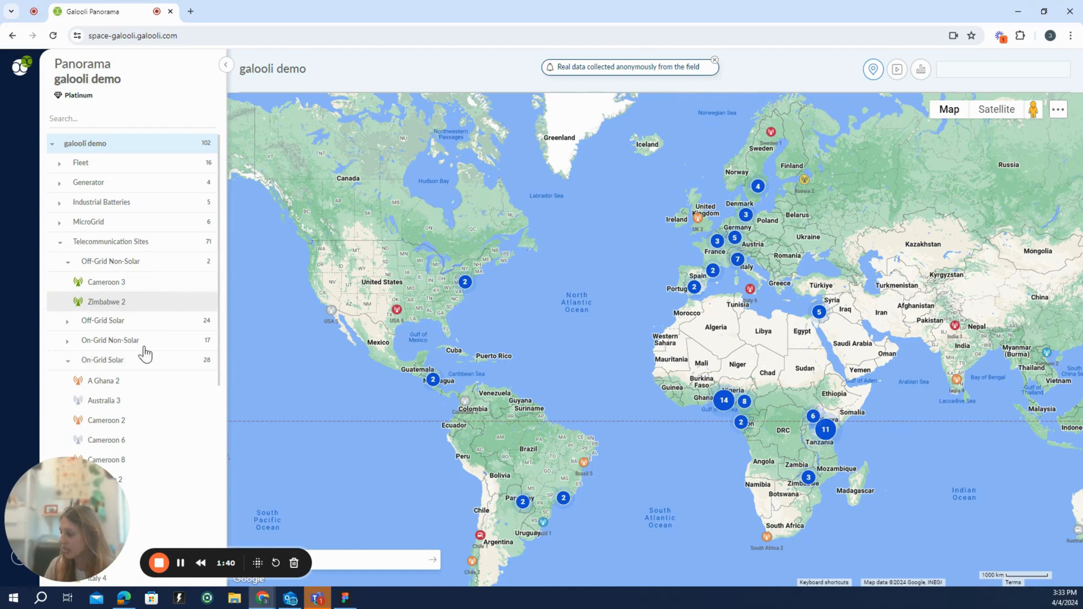
{"action": "mouse_move", "coordinate": [128, 384]}
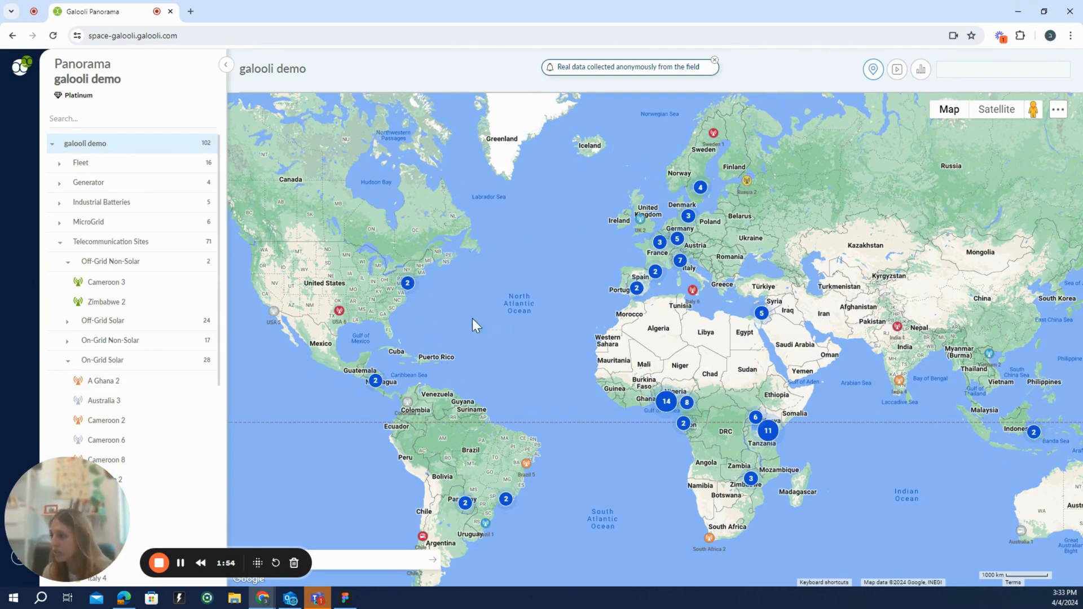
{"action": "mouse_move", "coordinate": [638, 232]}
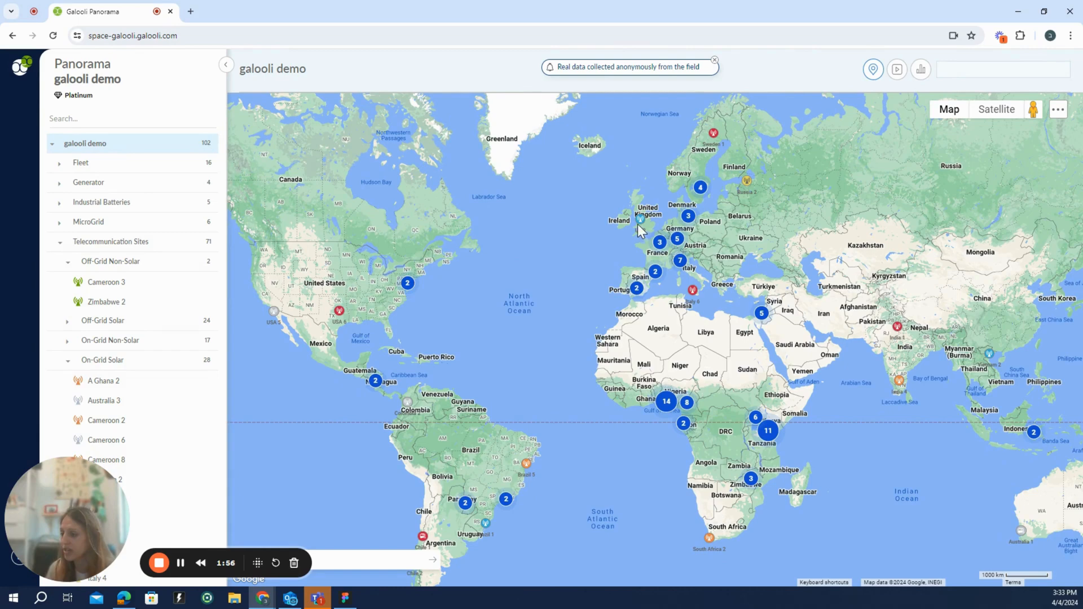
{"action": "mouse_move", "coordinate": [646, 228]}
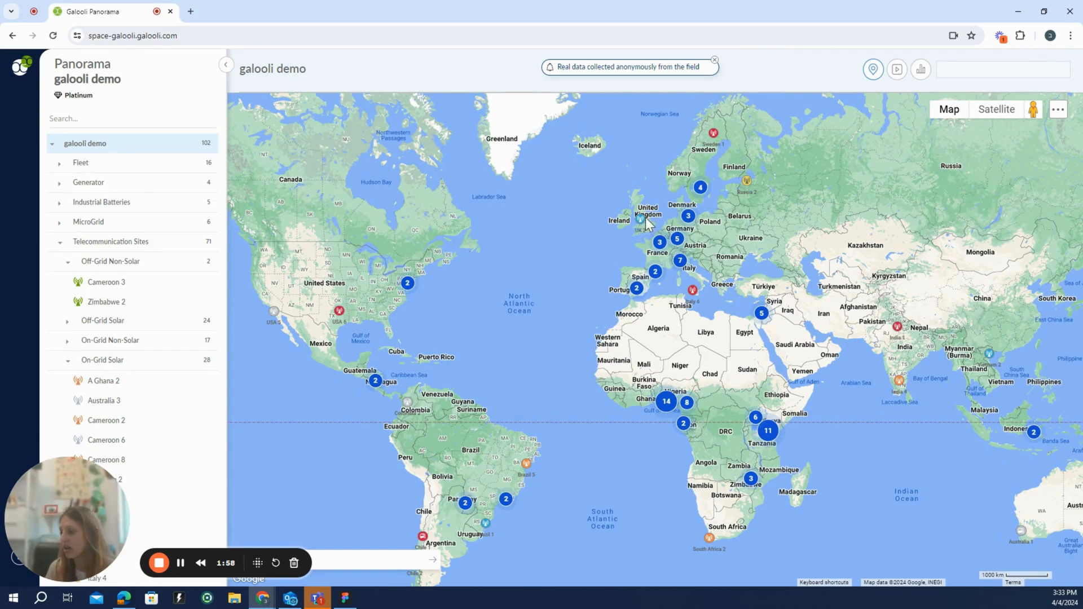
{"action": "mouse_move", "coordinate": [691, 294]}
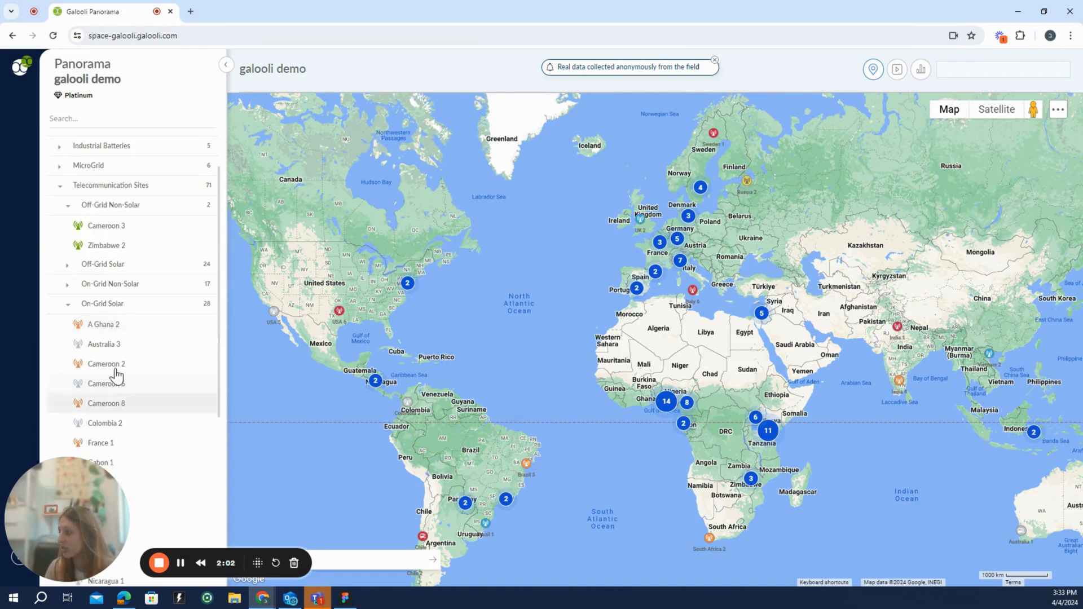
{"action": "mouse_move", "coordinate": [107, 344]}
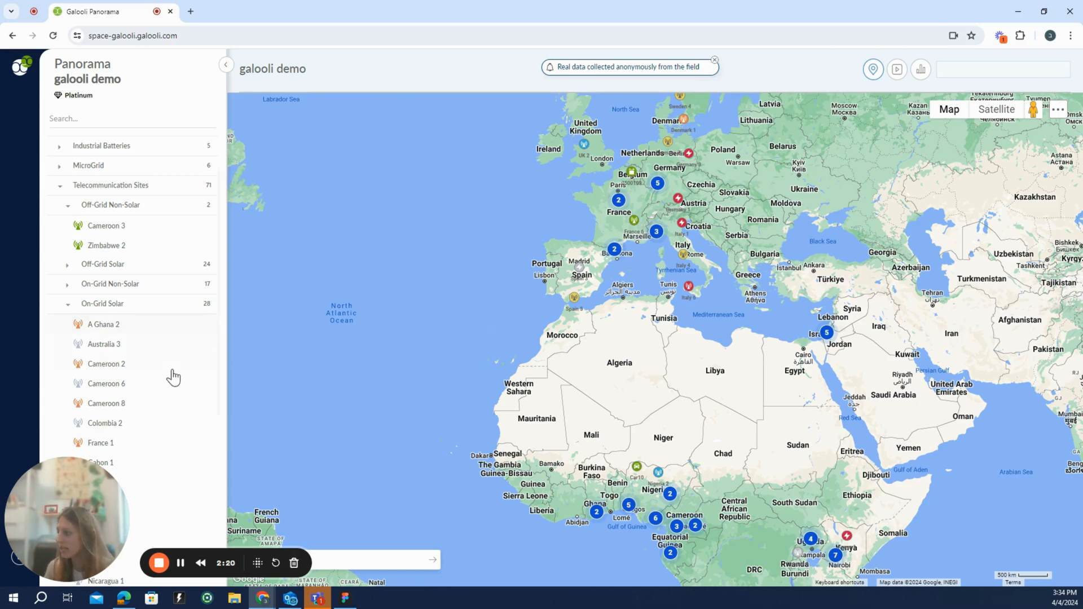
Step: Select A Ghana 2 and show its live grid, generator, battery and shelter readings
{"action": "left_click", "coordinate": [103, 323]}
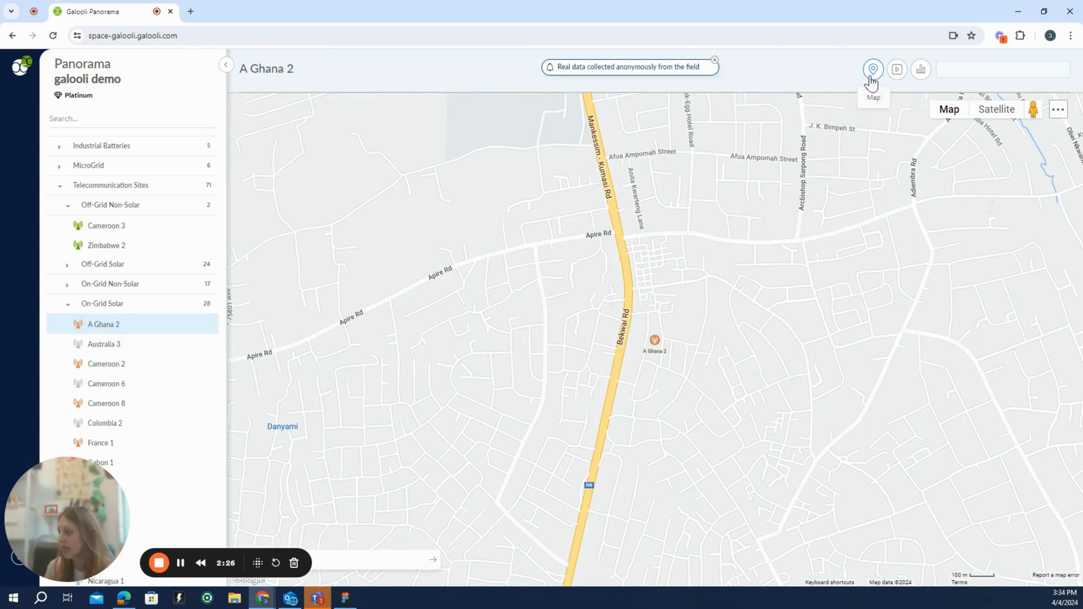
{"action": "mouse_move", "coordinate": [897, 69]}
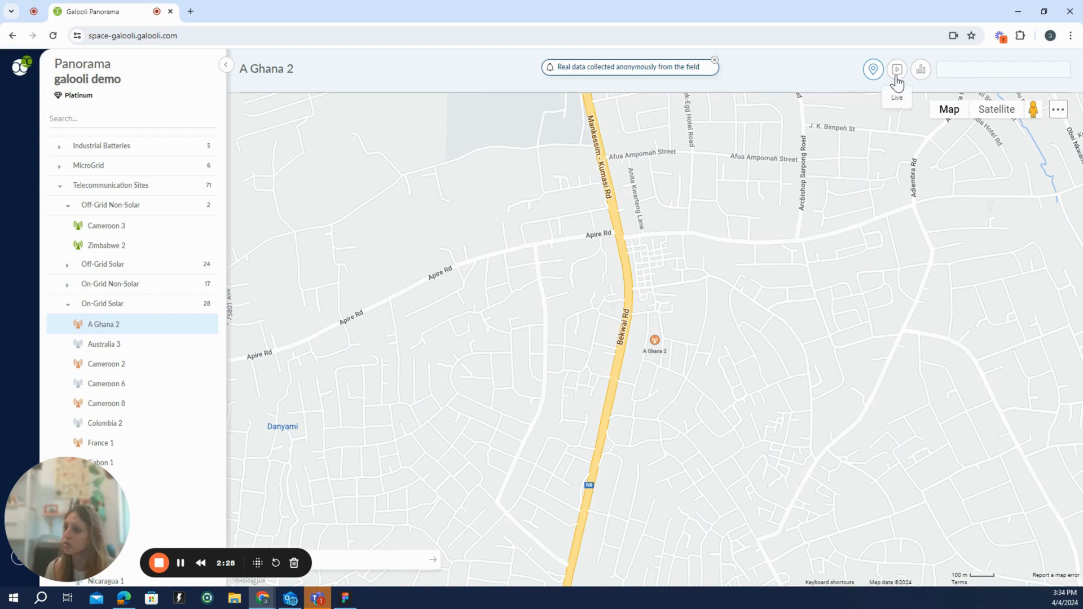
{"action": "left_click", "coordinate": [896, 69]}
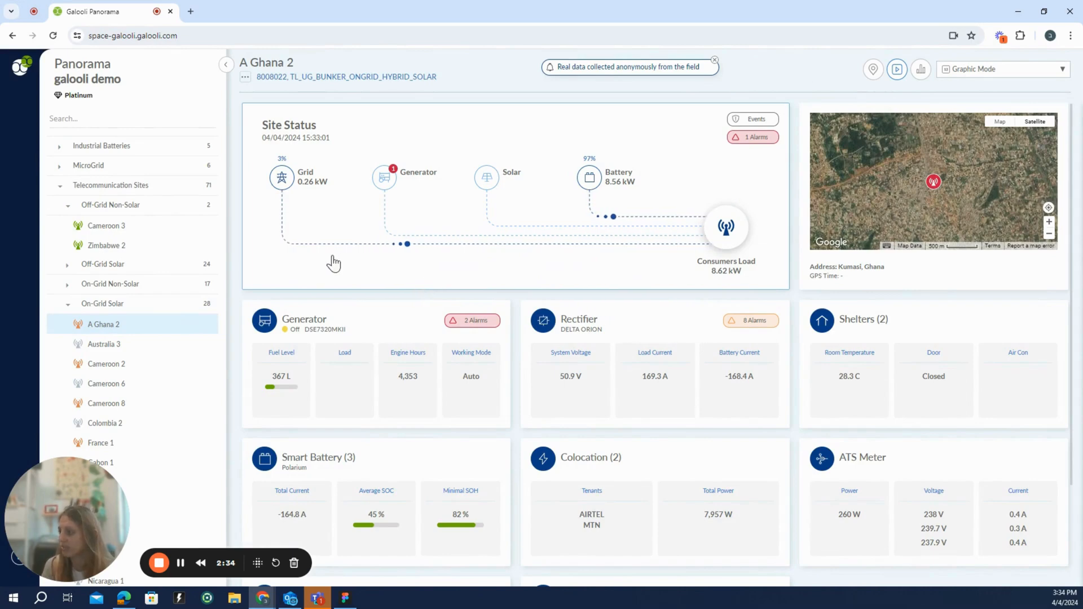
{"action": "mouse_move", "coordinate": [272, 201]}
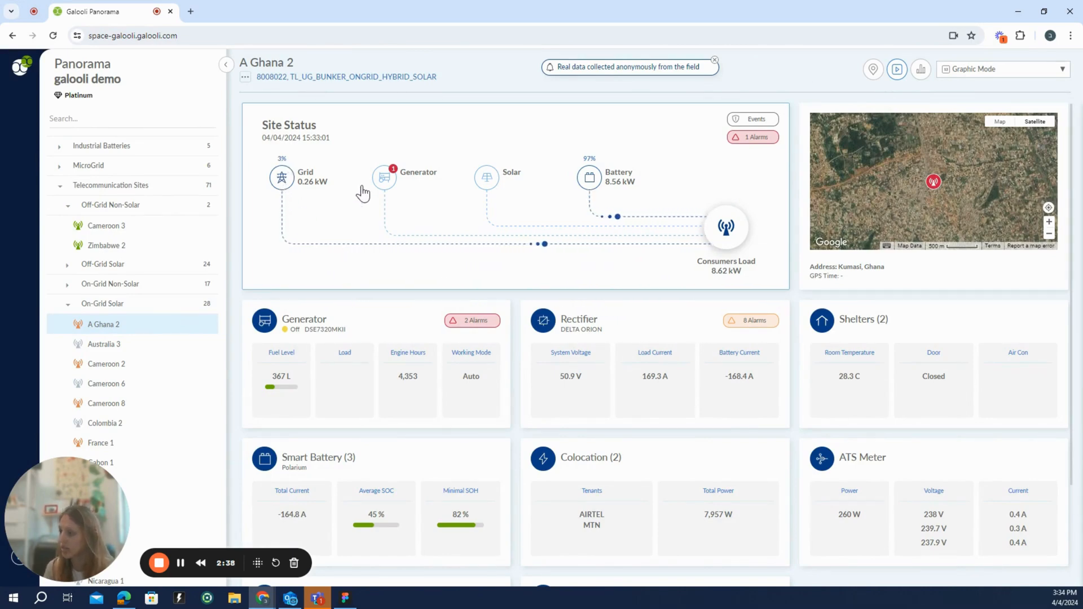
{"action": "mouse_move", "coordinate": [666, 201]}
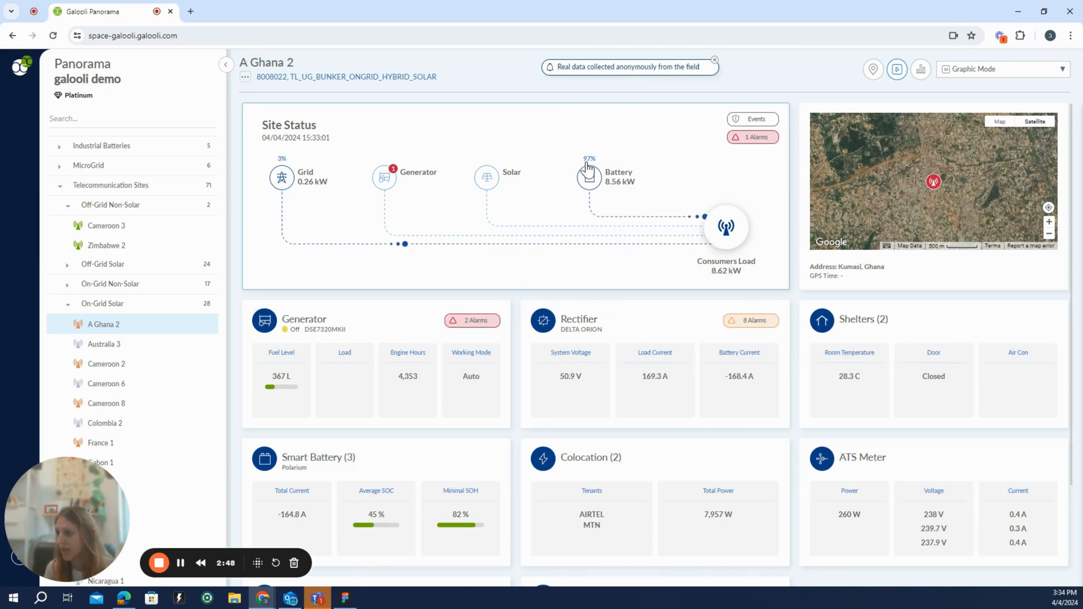
{"action": "mouse_move", "coordinate": [710, 244]}
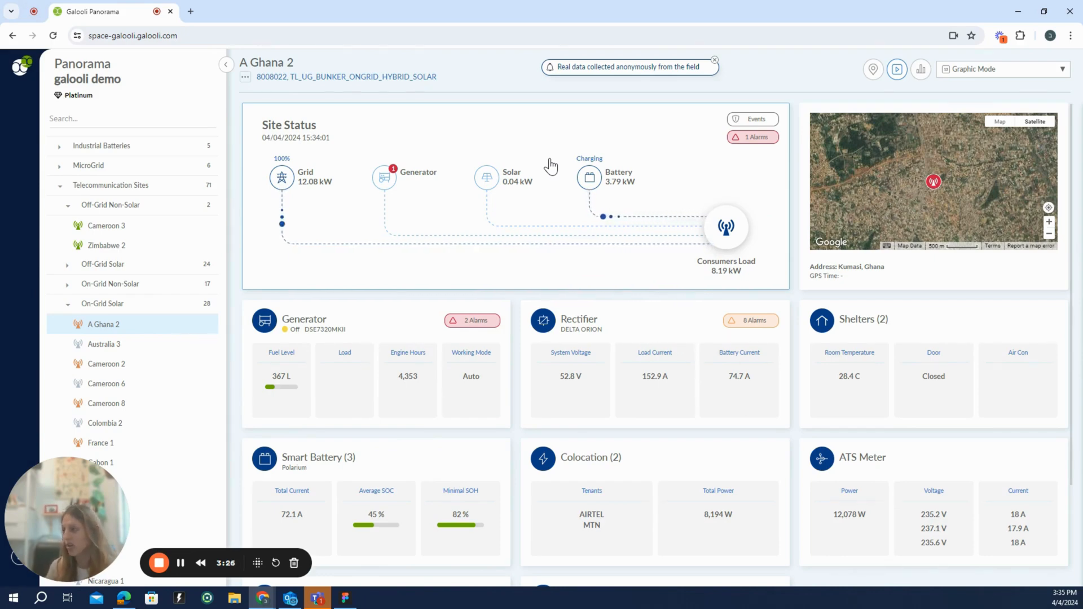
{"action": "mouse_move", "coordinate": [527, 206]}
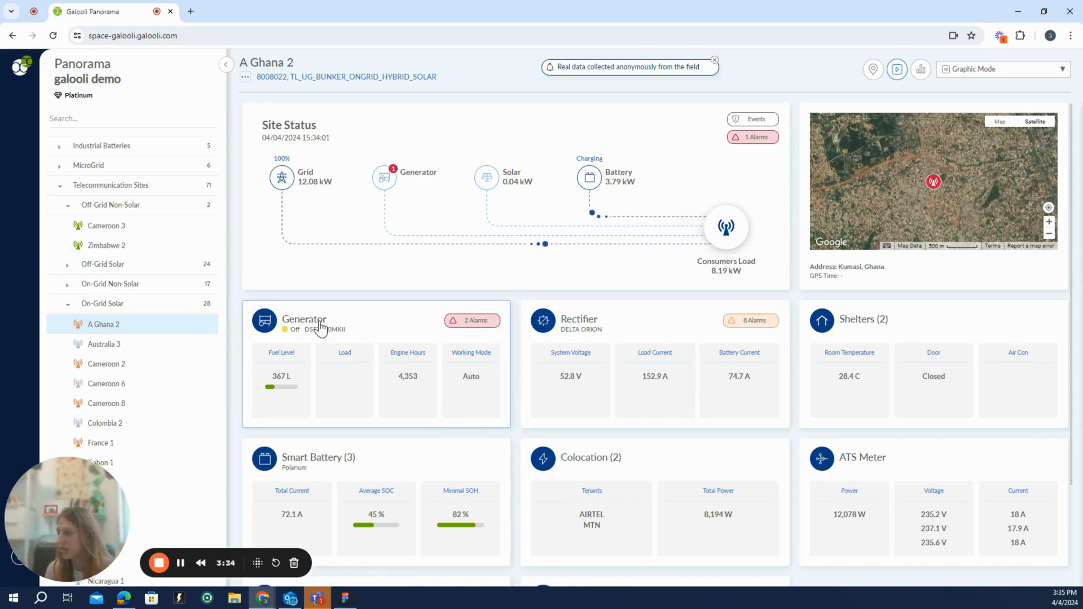
{"action": "mouse_move", "coordinate": [302, 342]}
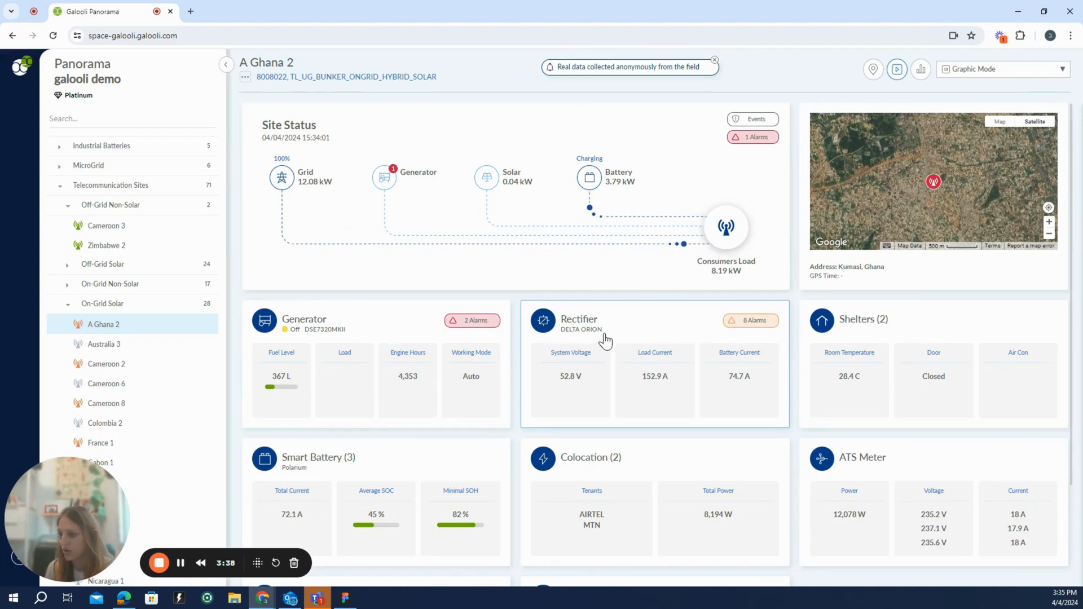
{"action": "mouse_move", "coordinate": [915, 391]}
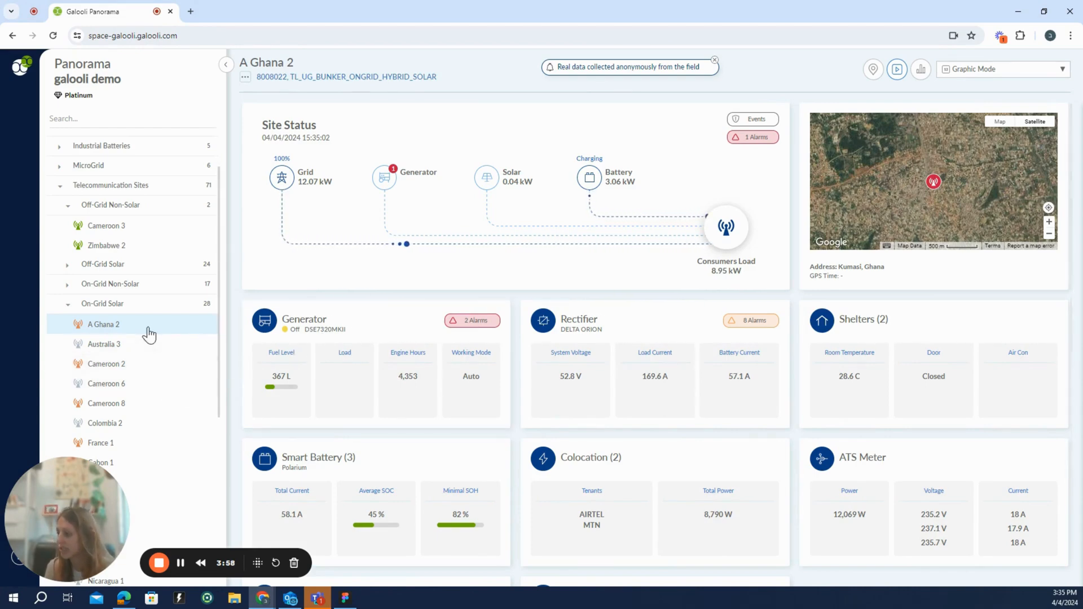
{"action": "scroll", "scroll_direction": "down", "scroll_amount": 3}
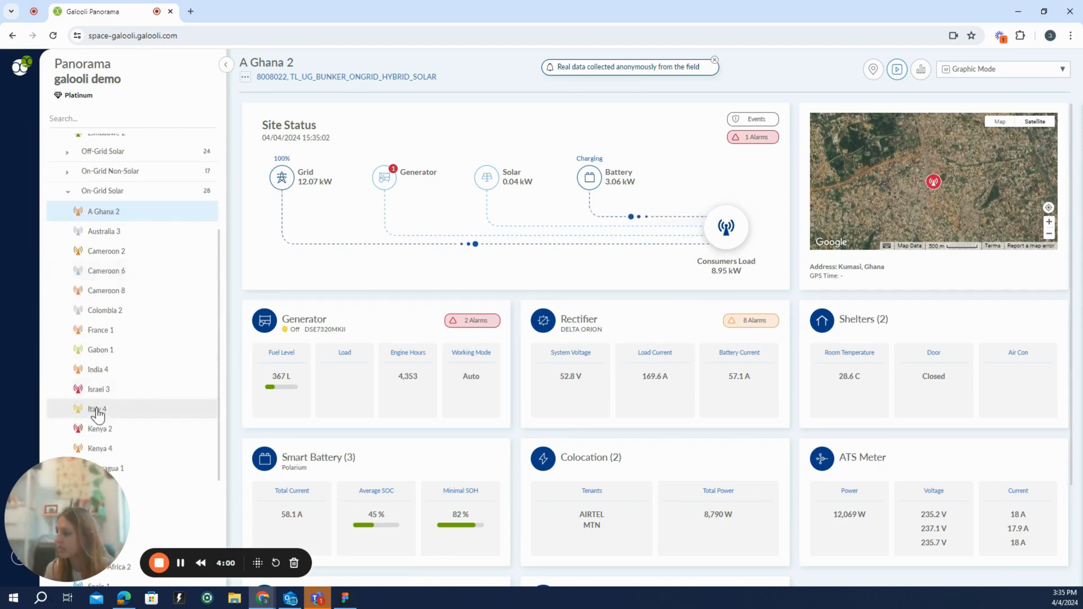
{"action": "left_click", "coordinate": [99, 410]}
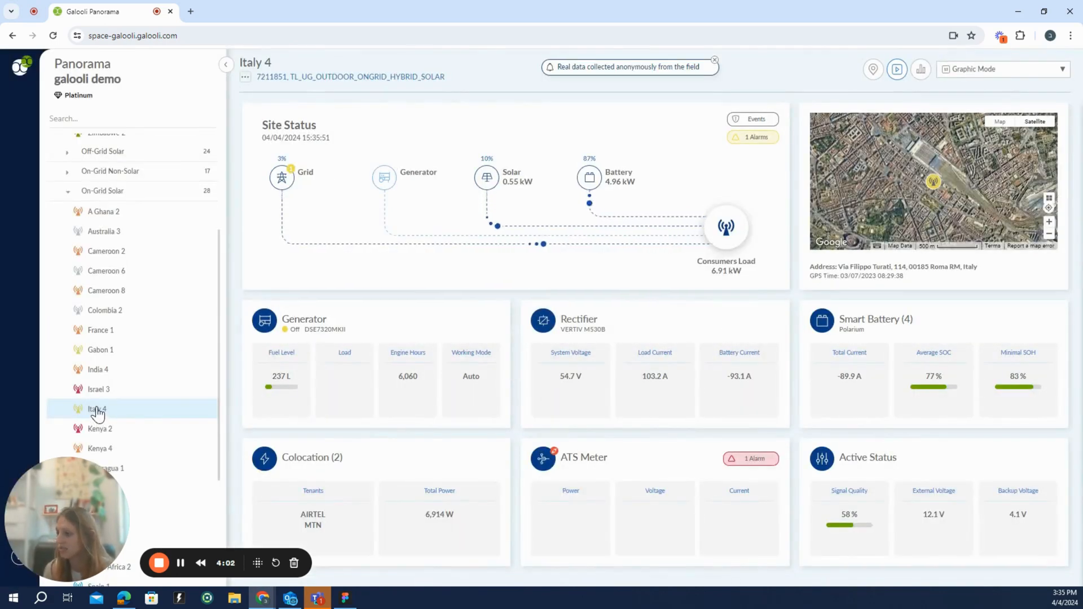
{"action": "left_click", "coordinate": [98, 388]}
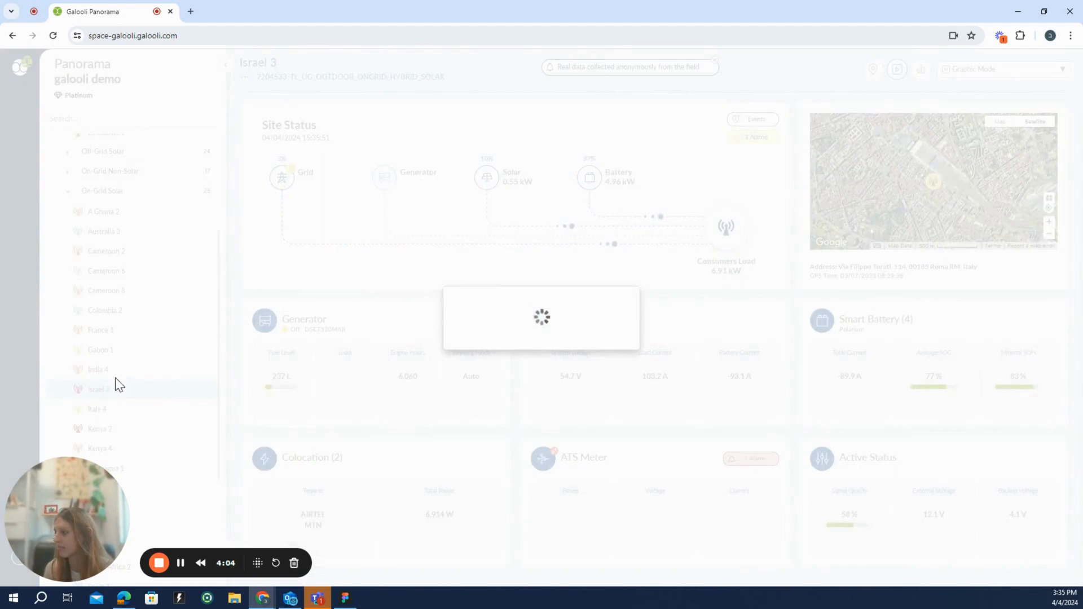
{"action": "left_click", "coordinate": [98, 370]}
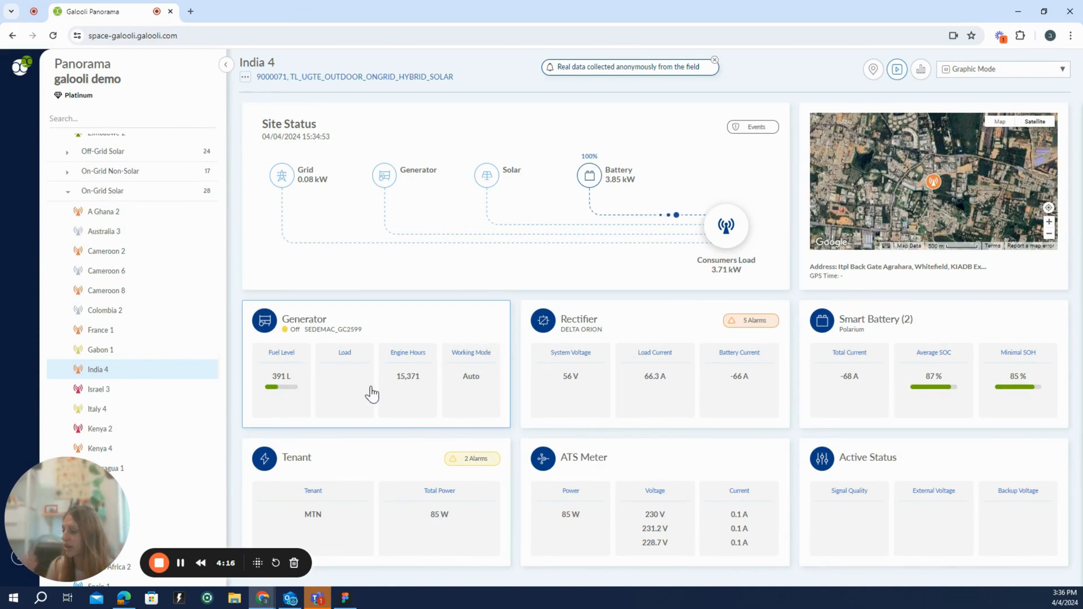
{"action": "mouse_move", "coordinate": [397, 384]}
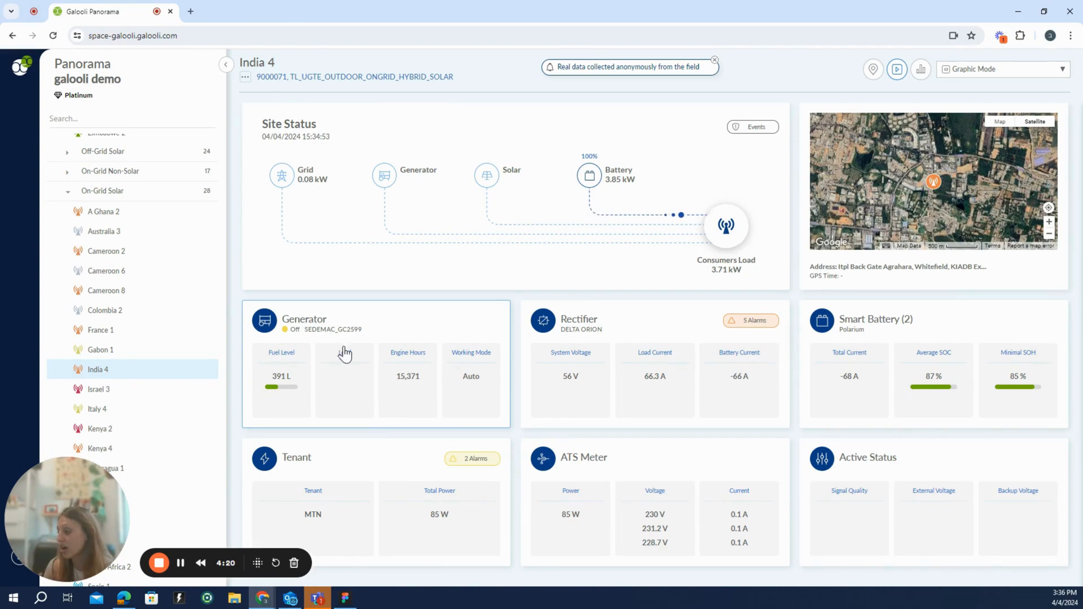
{"action": "mouse_move", "coordinate": [403, 347]}
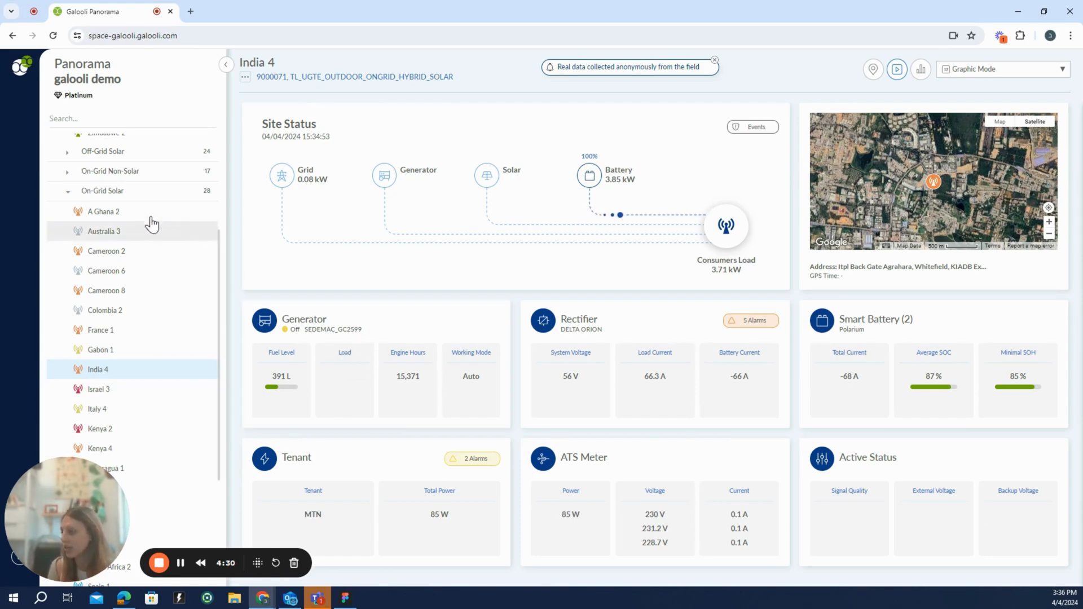
Step: Reopen the A Ghana 2 dashboard and open the Smart Battery details panel
{"action": "left_click", "coordinate": [102, 212]}
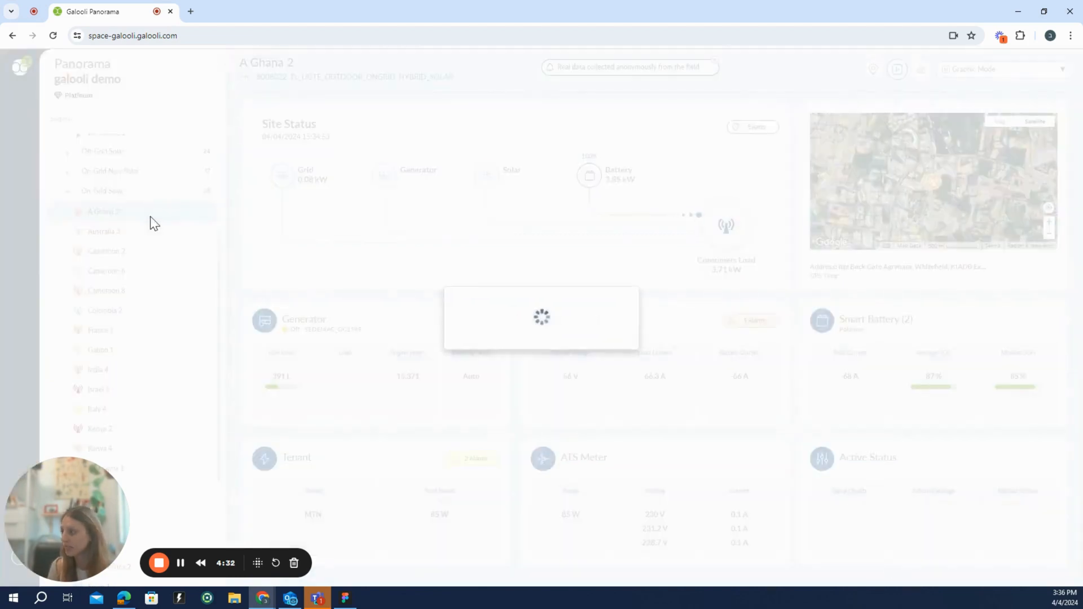
{"action": "left_click", "coordinate": [104, 211]}
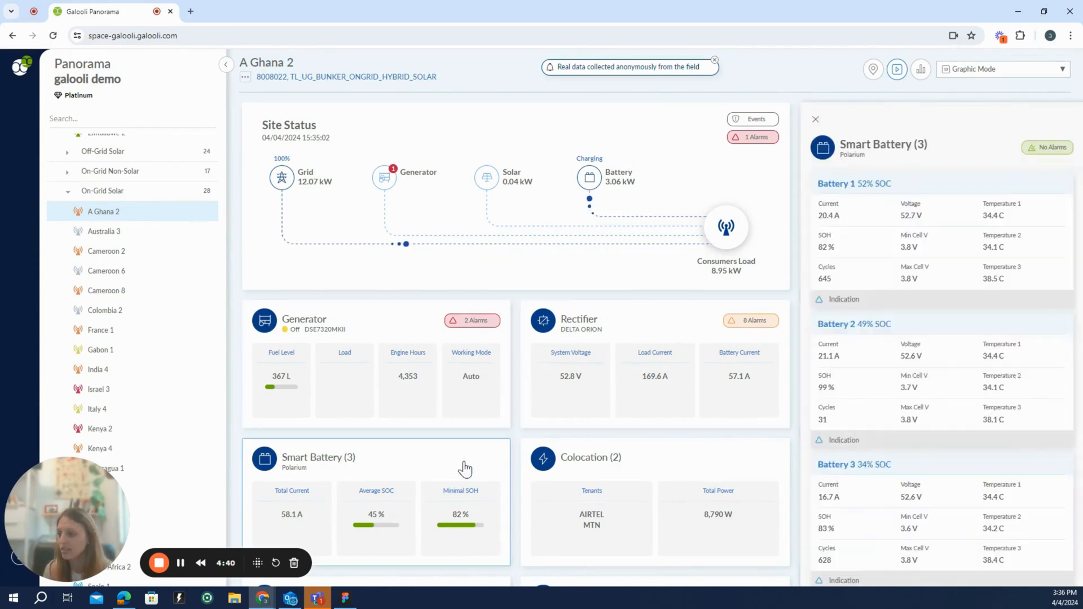
{"action": "left_click", "coordinate": [304, 319]}
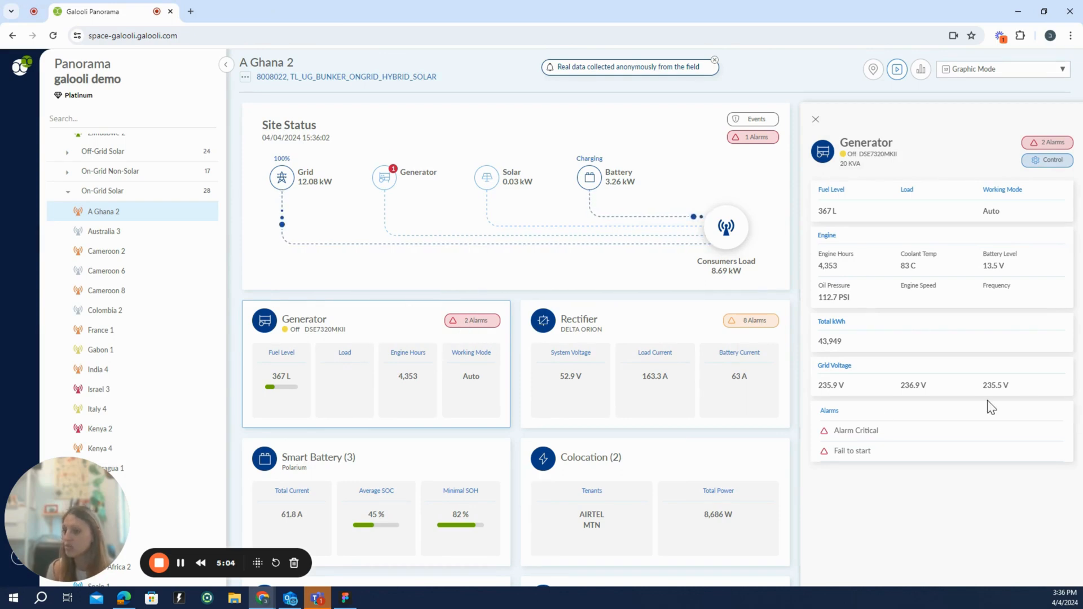
{"action": "mouse_move", "coordinate": [1048, 474]}
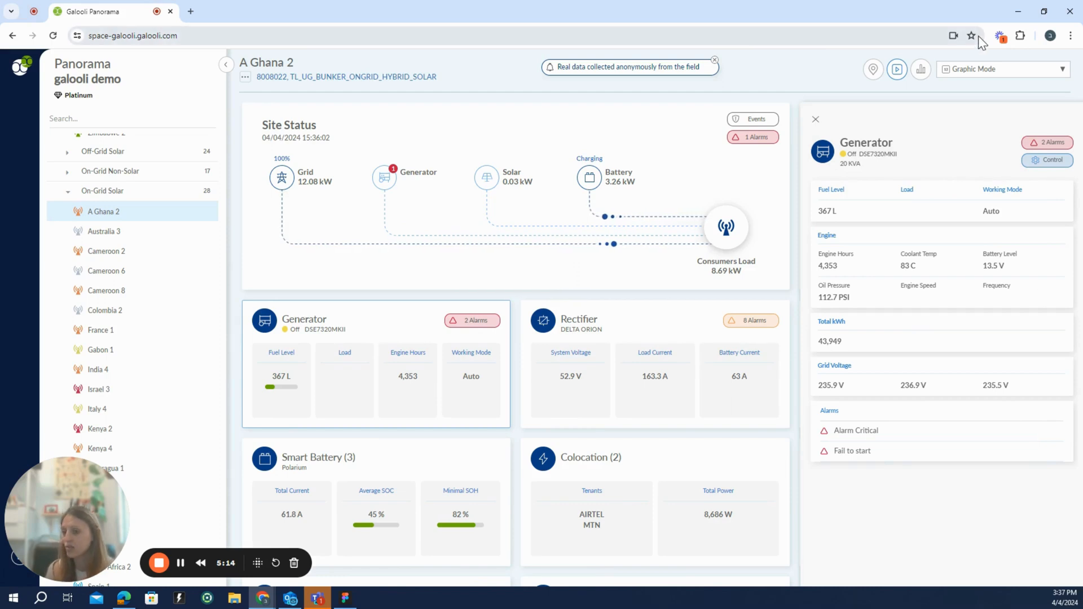
Step: Review generator details: 83 C coolant, 112.7 PSI oil pressure, 43,949 kWh total
{"action": "left_click", "coordinate": [1047, 160]}
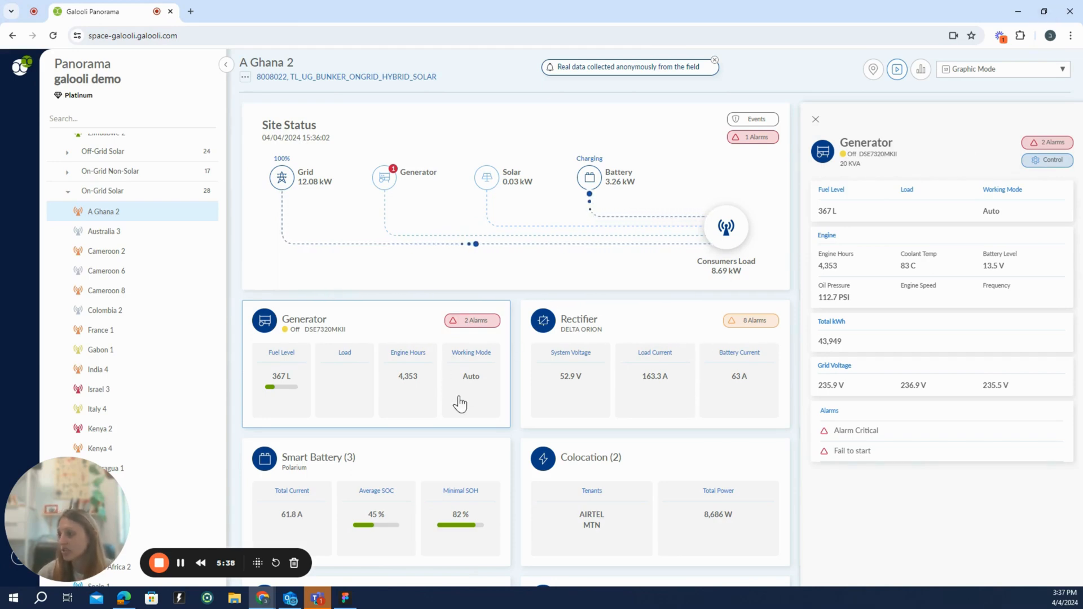
{"action": "mouse_move", "coordinate": [472, 376]}
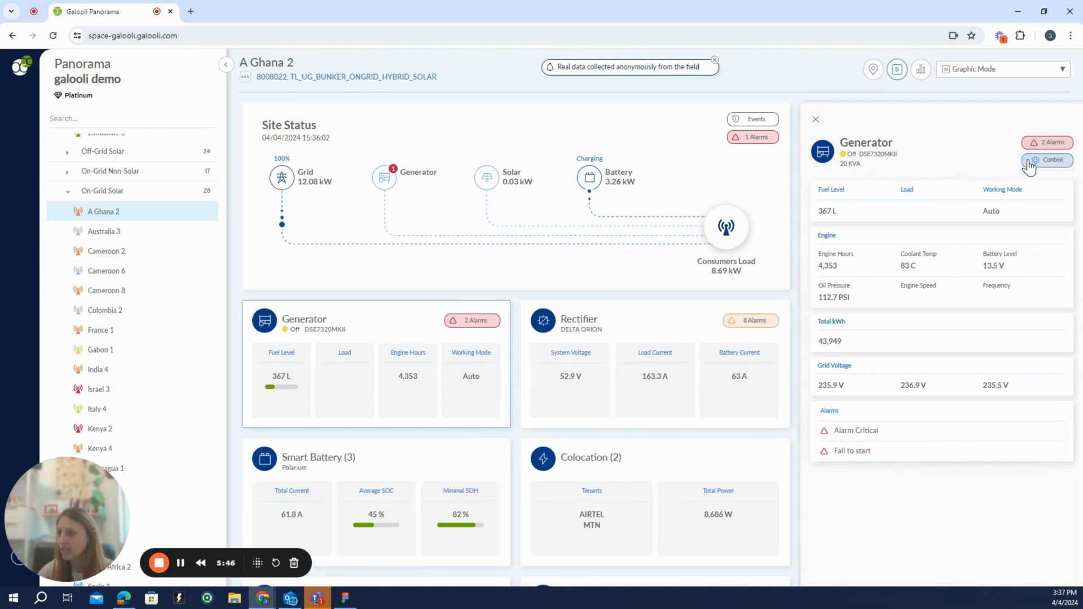
Step: View the generator's control commands, close its panel, and open the Analytics Center
{"action": "left_click", "coordinate": [1046, 160]}
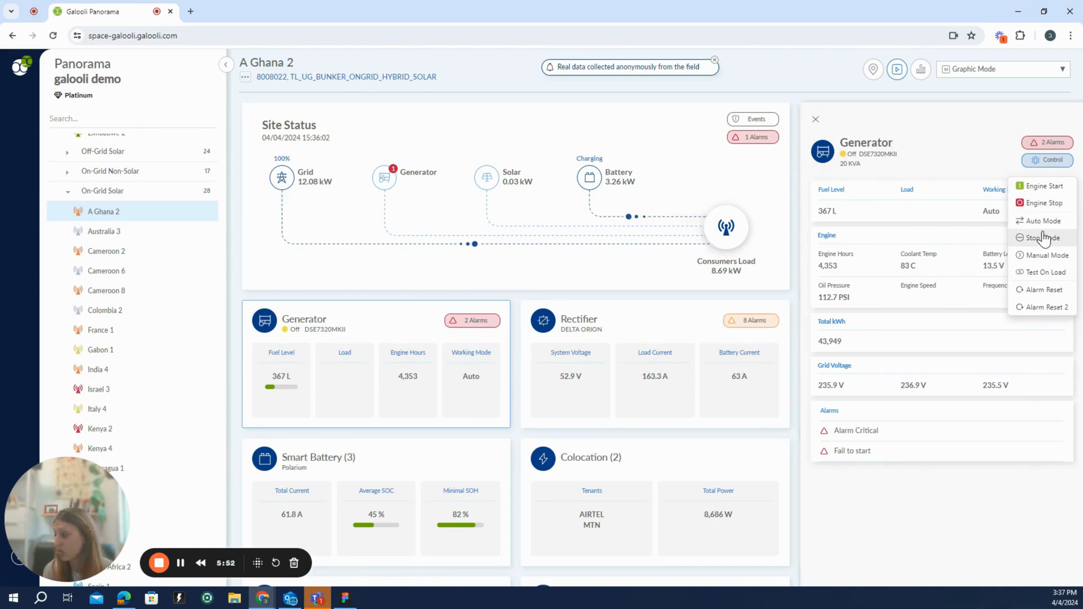
{"action": "mouse_move", "coordinate": [917, 131]}
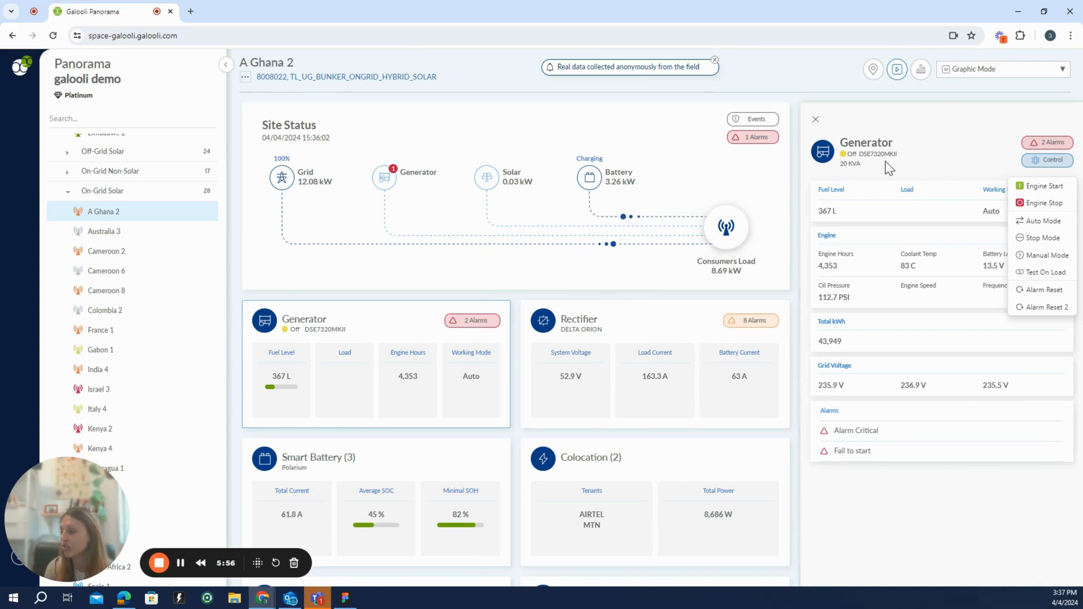
{"action": "mouse_move", "coordinate": [836, 159]}
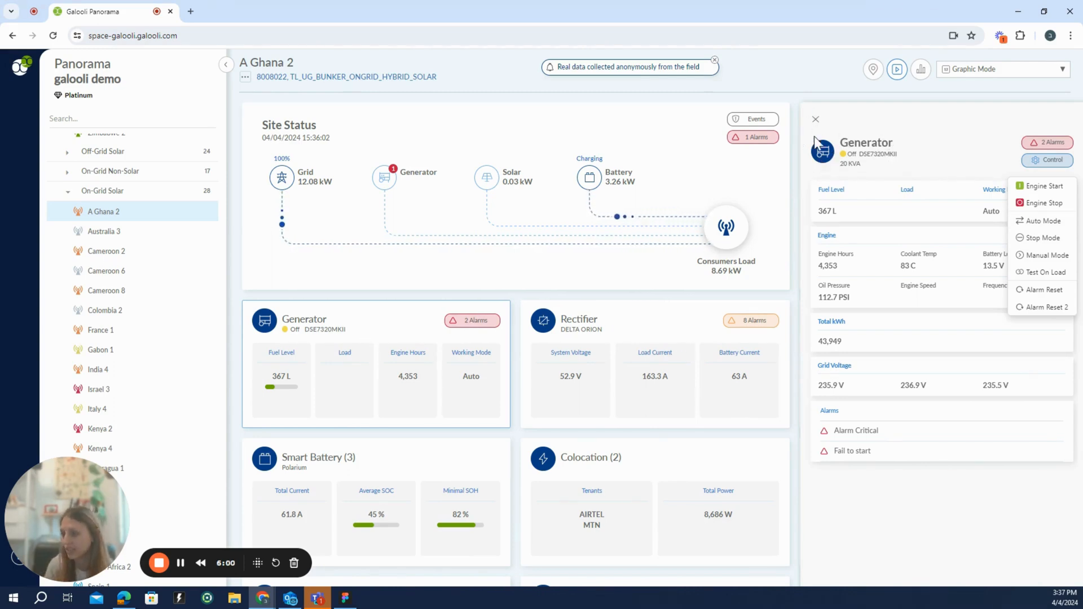
{"action": "left_click", "coordinate": [816, 119]}
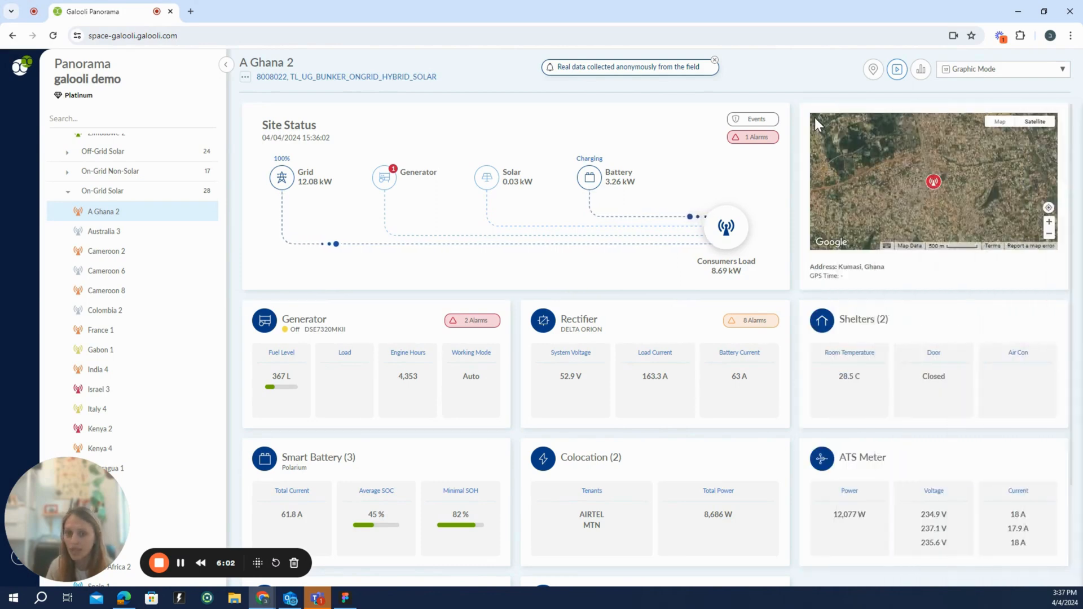
{"action": "mouse_move", "coordinate": [815, 93]}
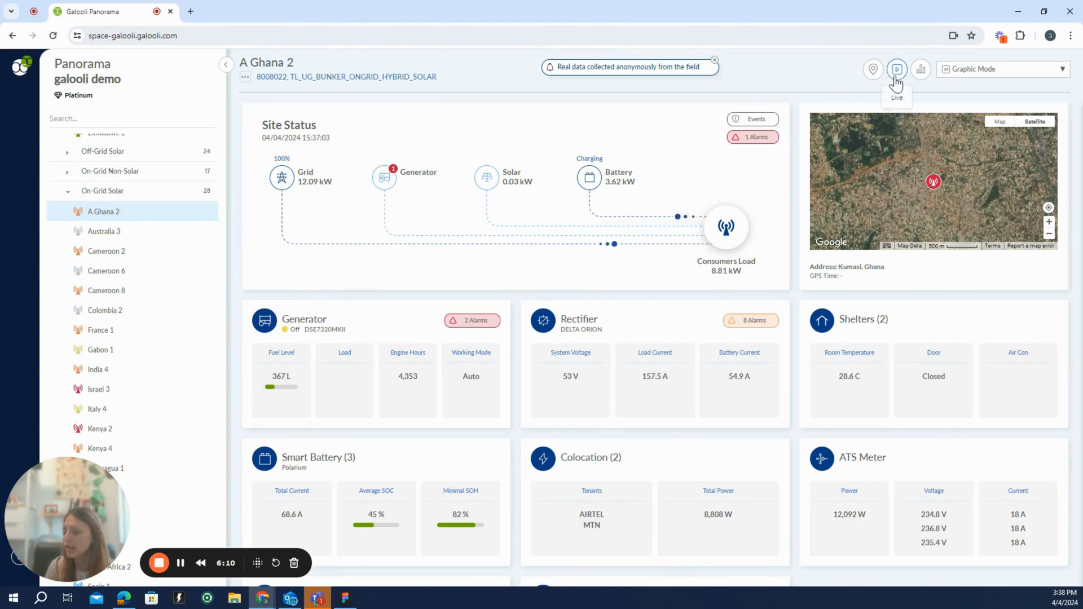
{"action": "mouse_move", "coordinate": [920, 69]}
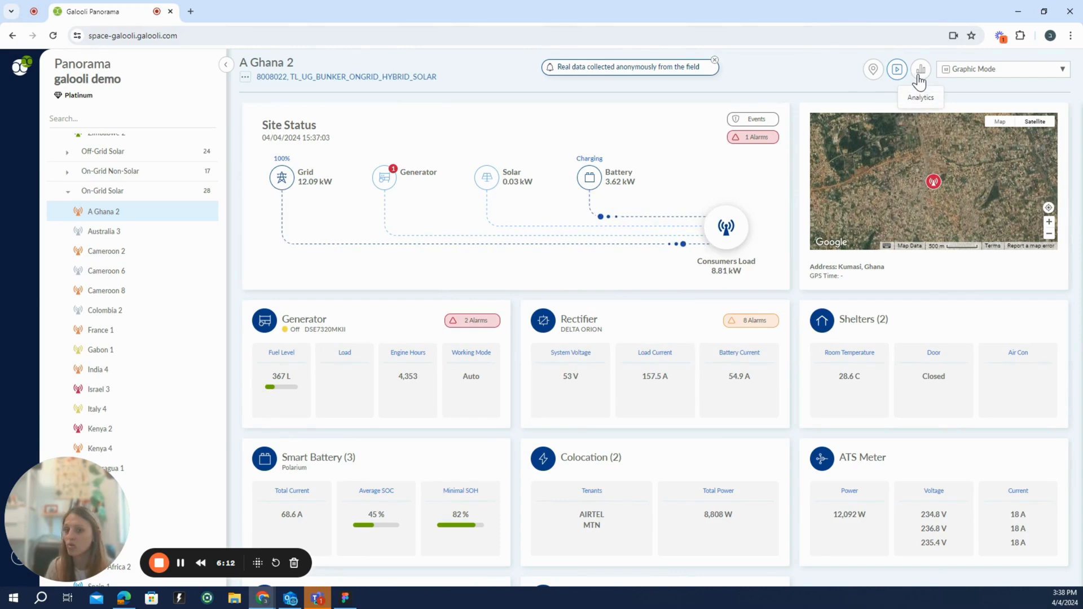
{"action": "left_click", "coordinate": [920, 68]}
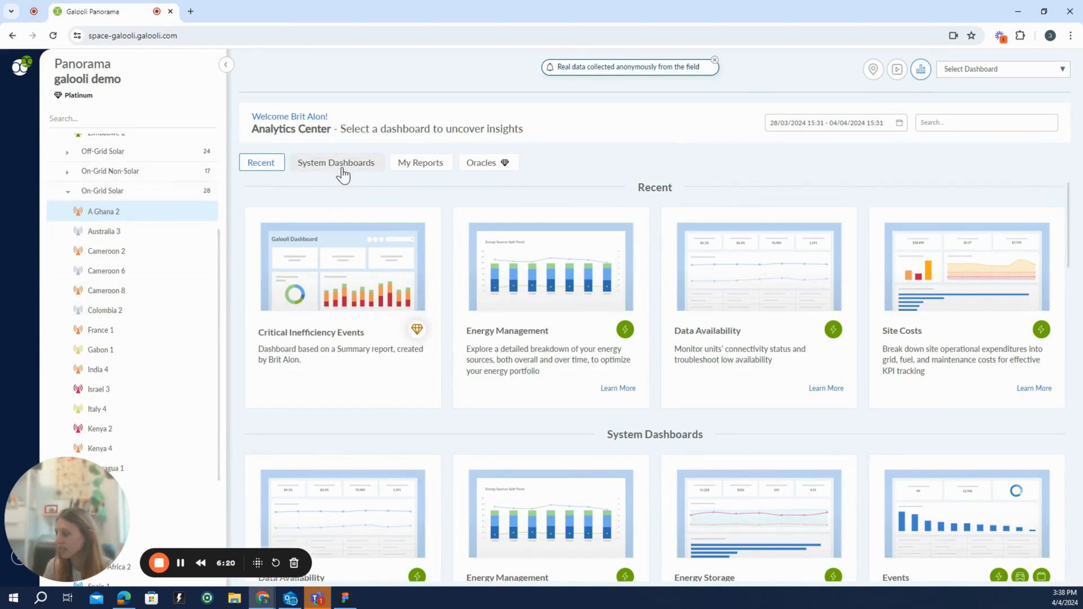
{"action": "mouse_move", "coordinate": [412, 176]}
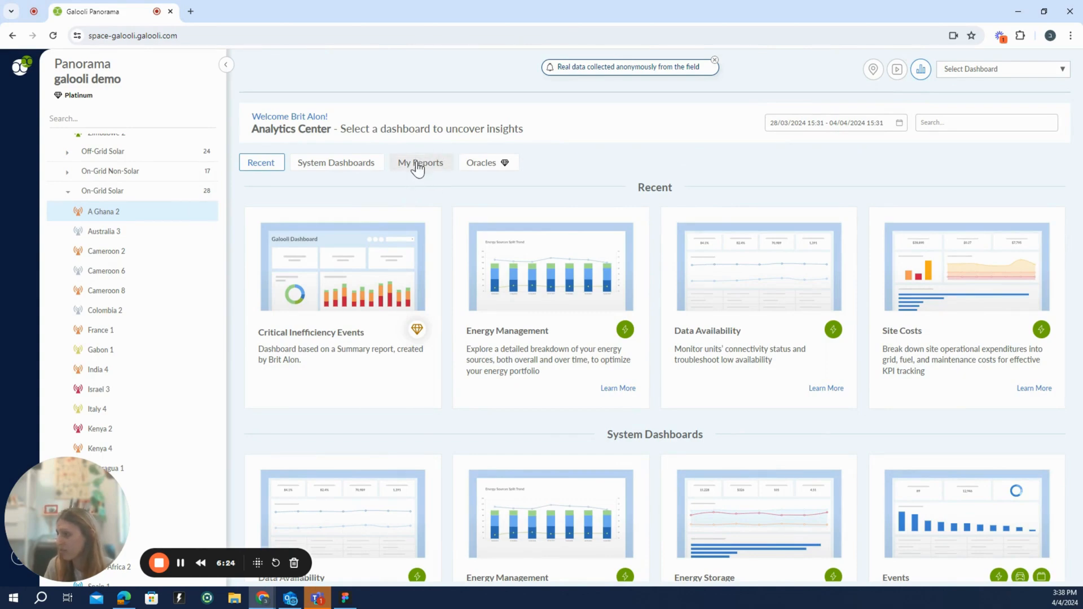
{"action": "mouse_move", "coordinate": [480, 162]}
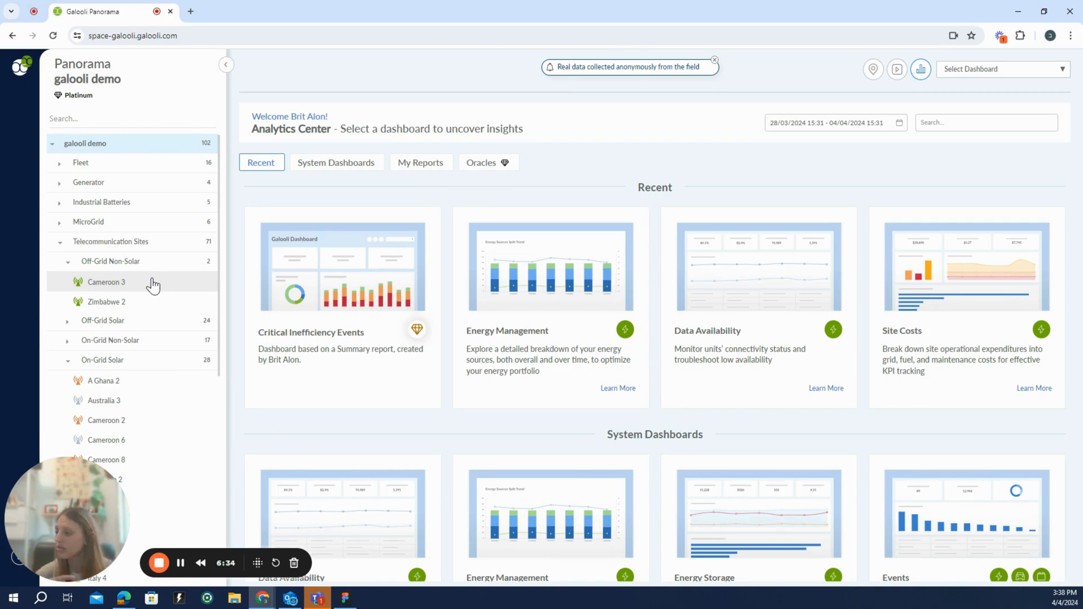
{"action": "mouse_move", "coordinate": [645, 141]}
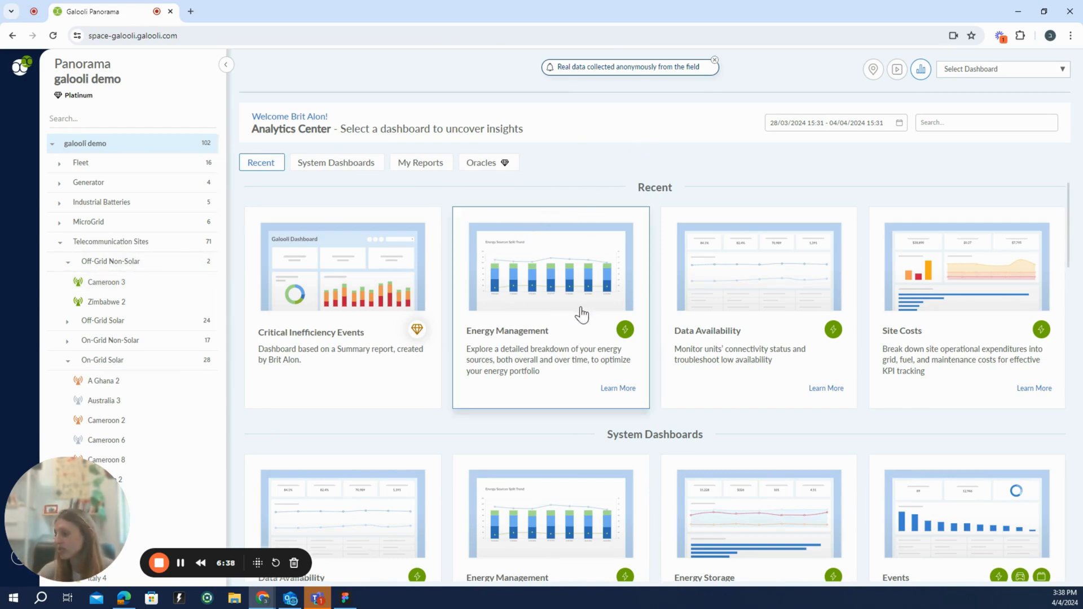
{"action": "mouse_move", "coordinate": [627, 180]}
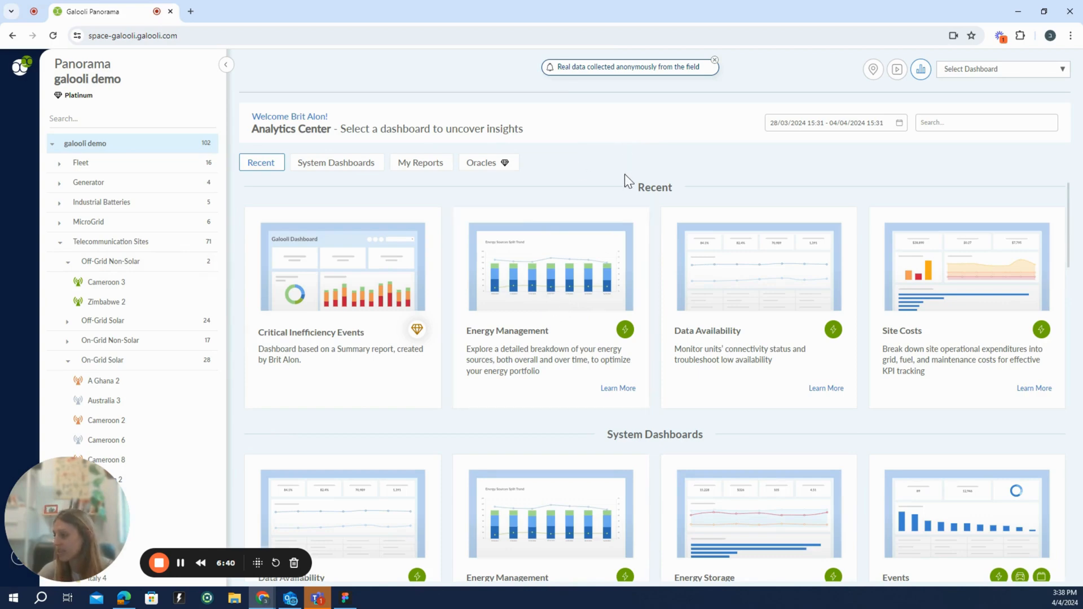
{"action": "mouse_move", "coordinate": [603, 164]}
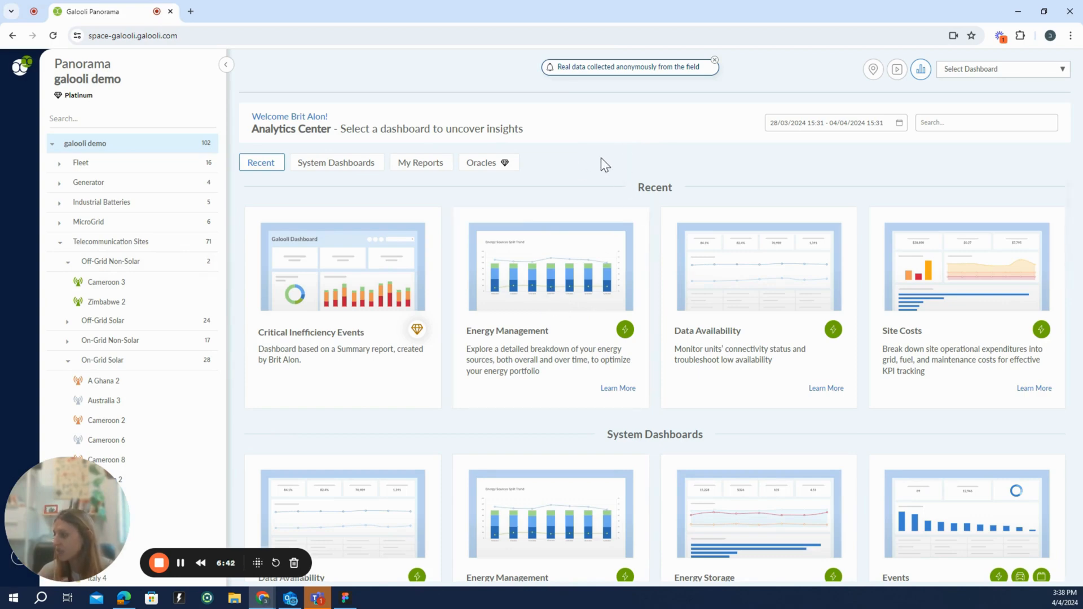
{"action": "mouse_move", "coordinate": [600, 177]}
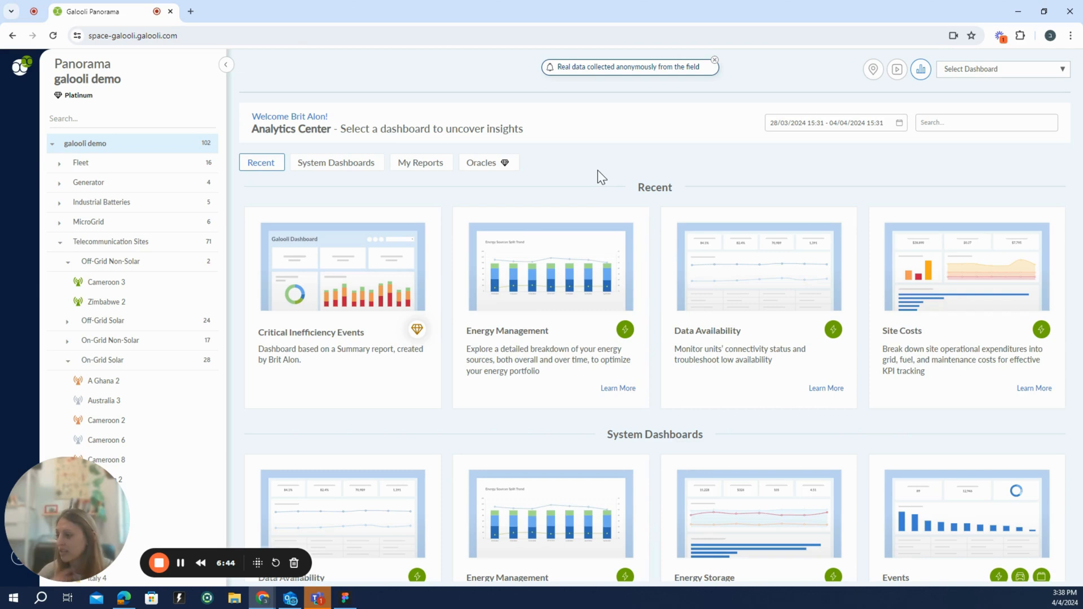
{"action": "mouse_move", "coordinate": [674, 147]}
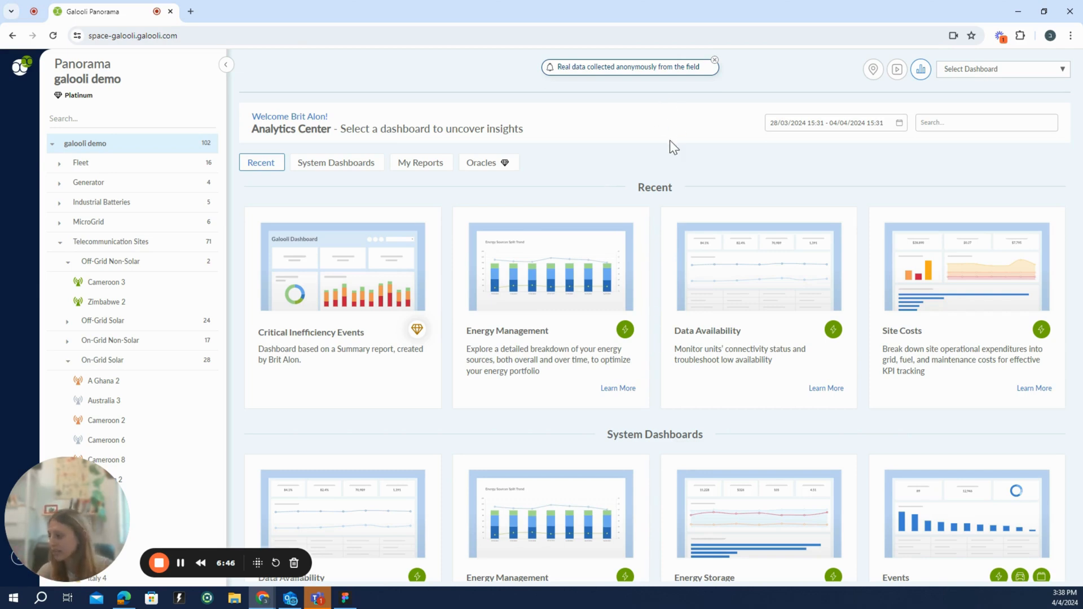
{"action": "mouse_move", "coordinate": [676, 181]}
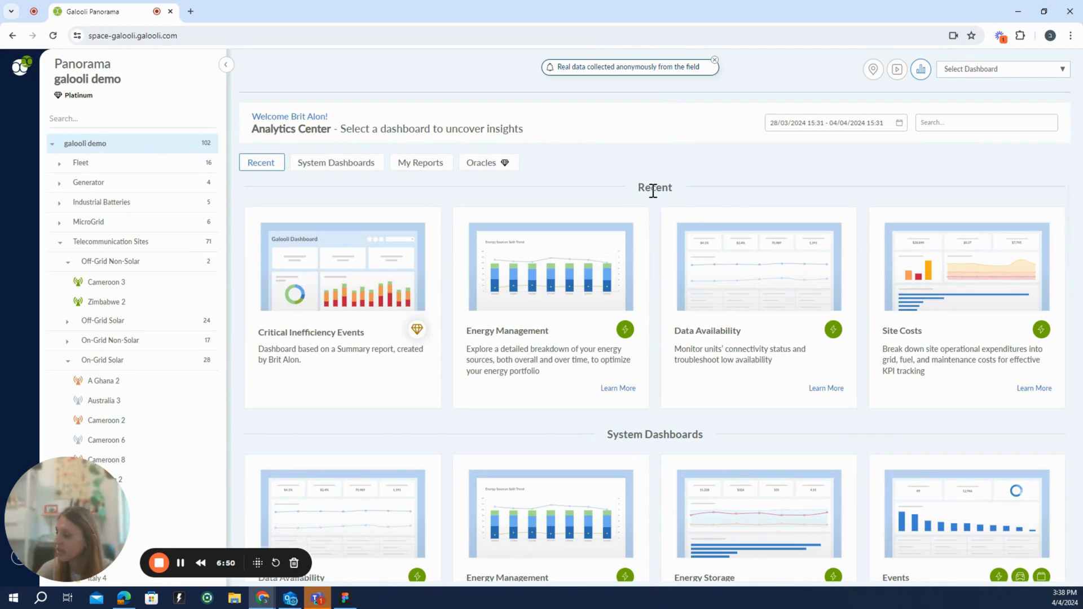
{"action": "mouse_move", "coordinate": [660, 166]}
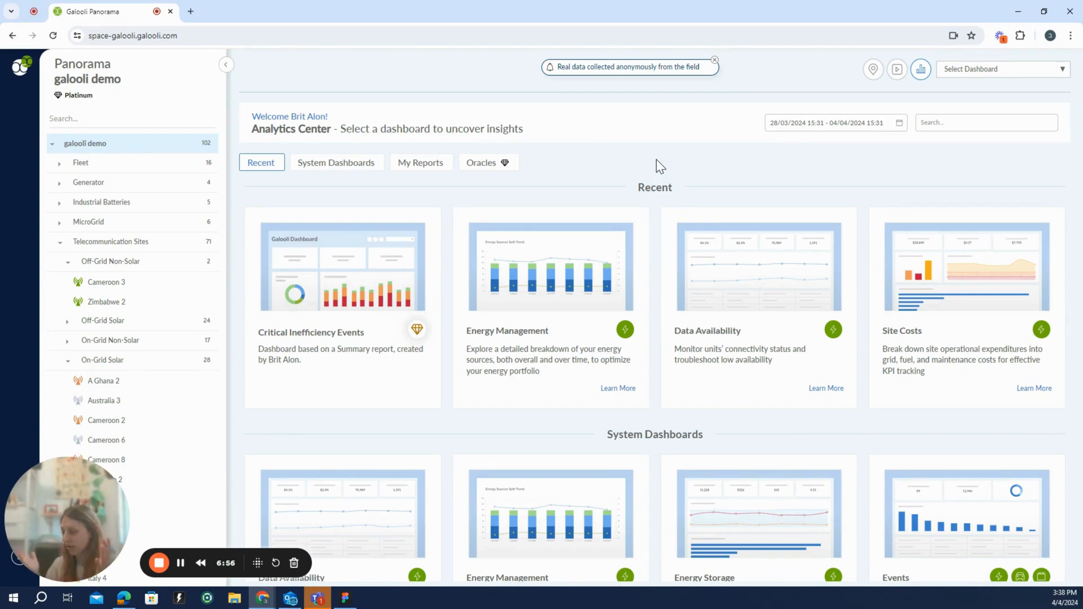
{"action": "mouse_move", "coordinate": [547, 256]}
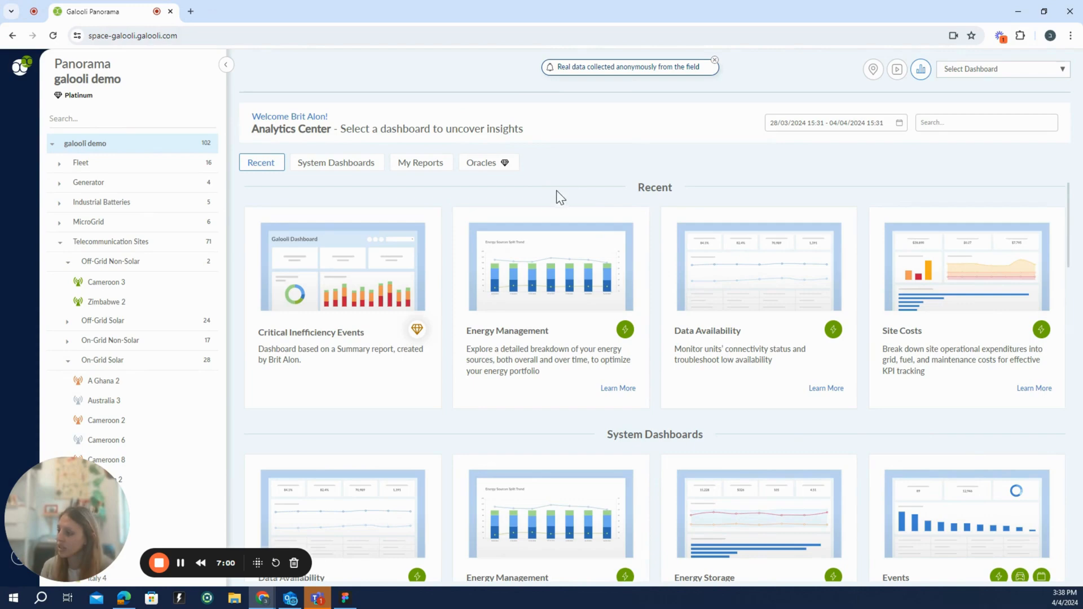
Step: Collapse the site tree back to the top-level galooli demo account
{"action": "left_click", "coordinate": [53, 143]}
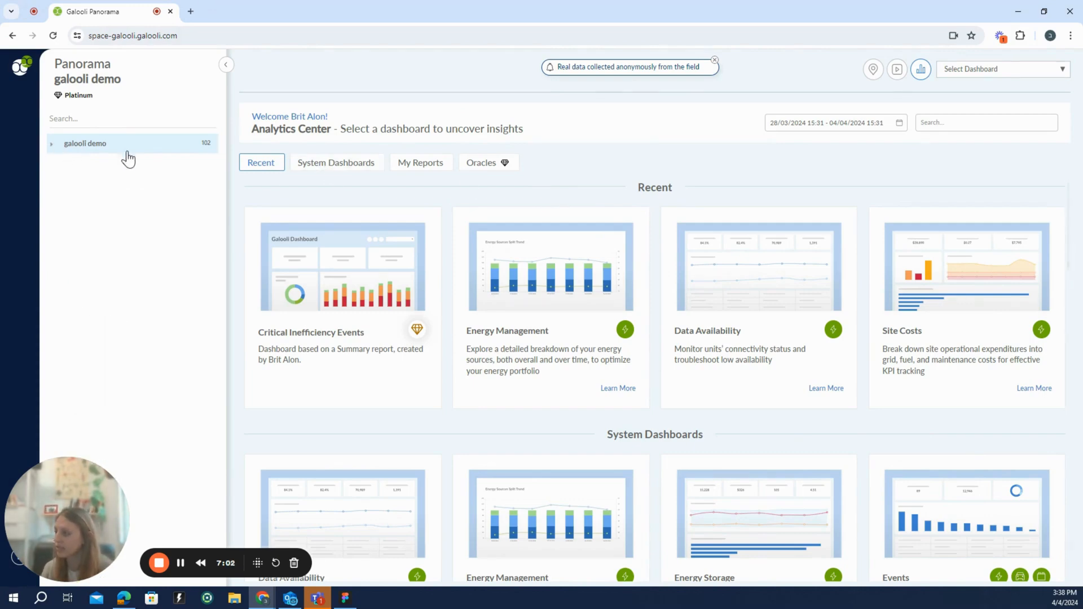
Step: Scroll the System Dashboards and switch between them and the My Reports section
{"action": "left_click", "coordinate": [335, 163]}
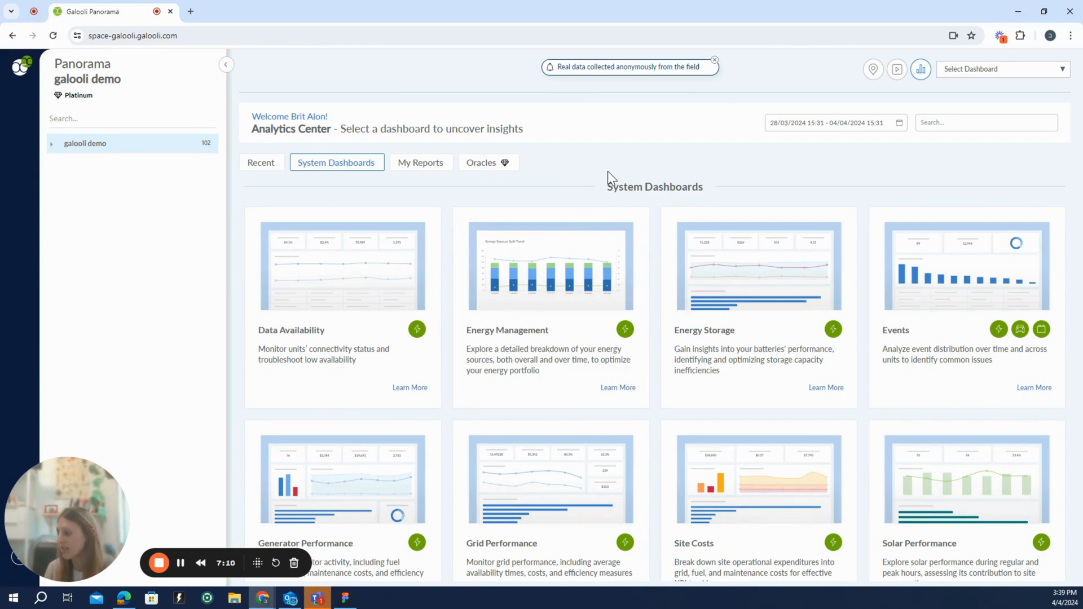
{"action": "mouse_move", "coordinate": [566, 336]}
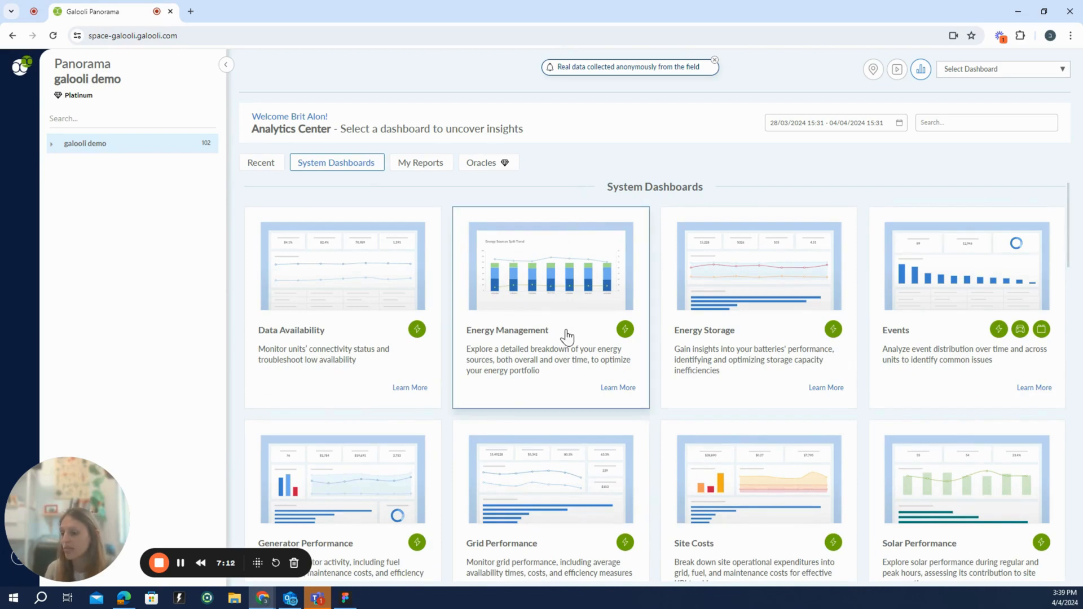
{"action": "scroll", "scroll_direction": "down", "scroll_amount": 3}
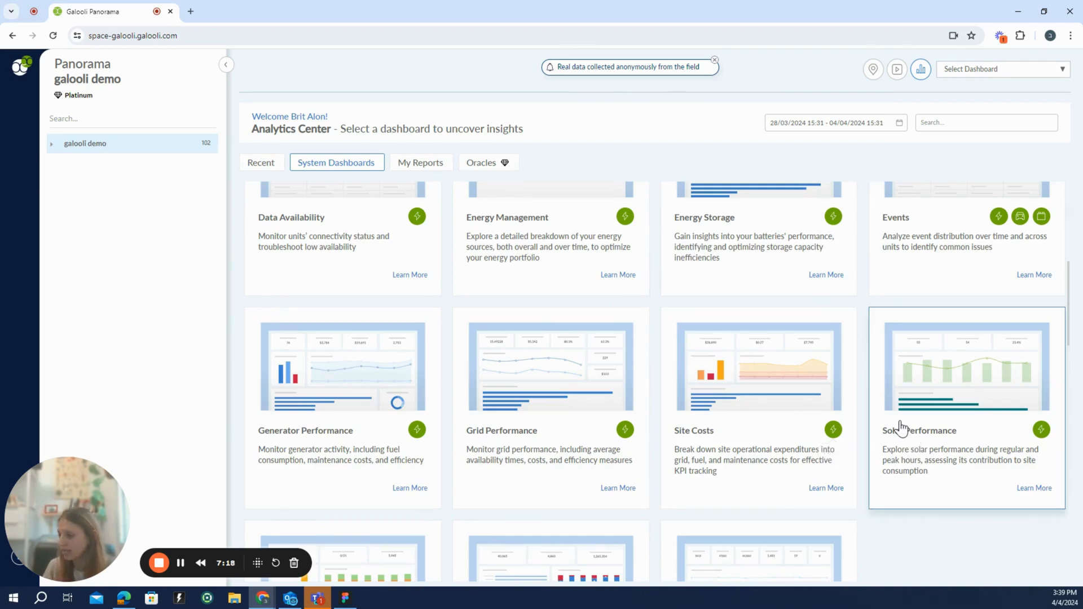
{"action": "left_click", "coordinate": [420, 162]}
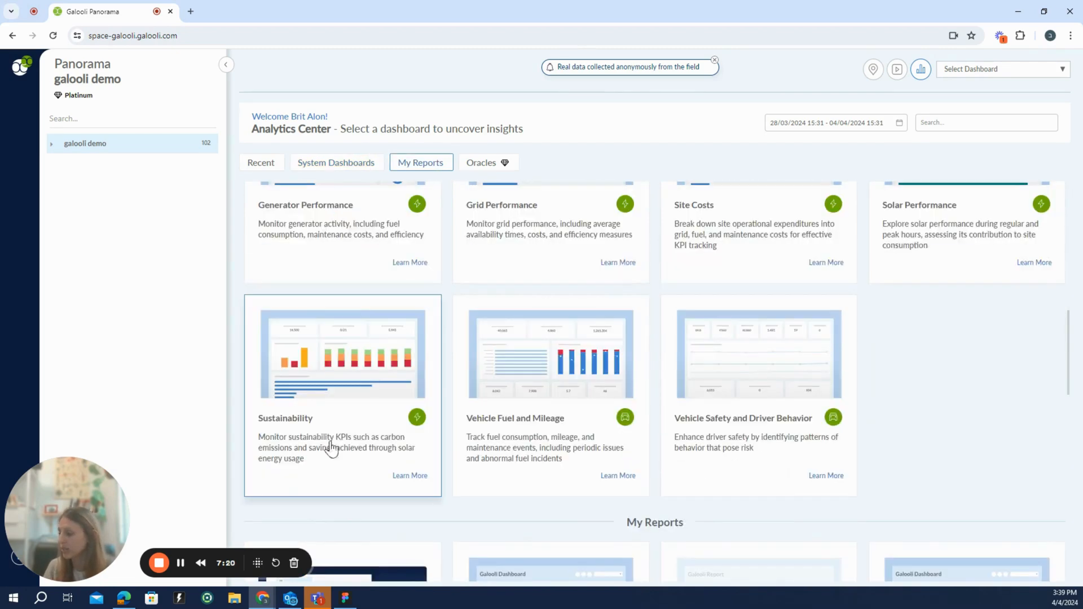
{"action": "mouse_move", "coordinate": [345, 423]}
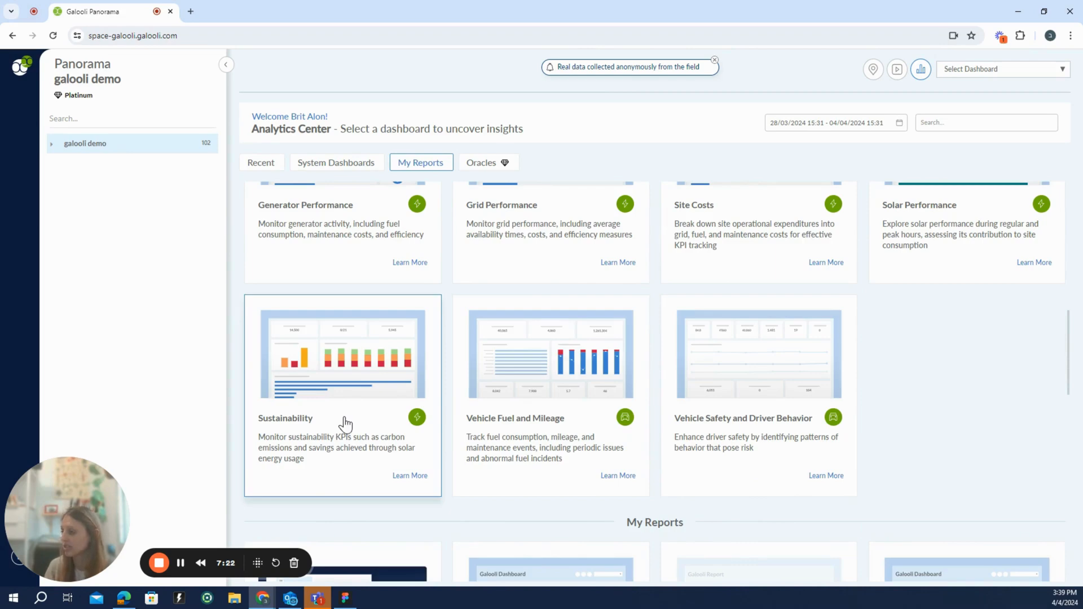
{"action": "left_click", "coordinate": [335, 162]}
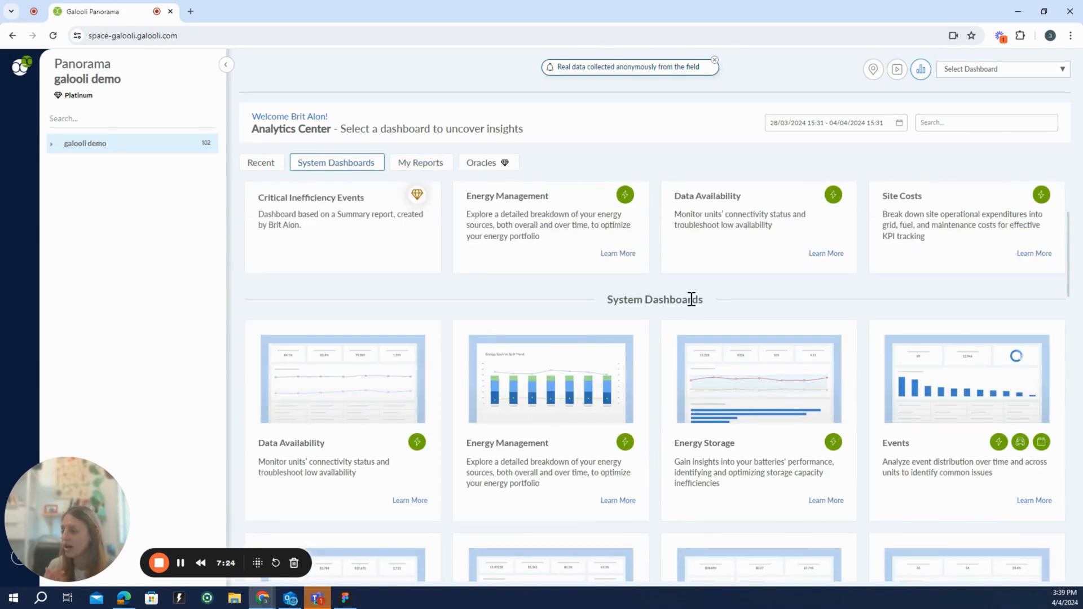
{"action": "mouse_move", "coordinate": [648, 289]}
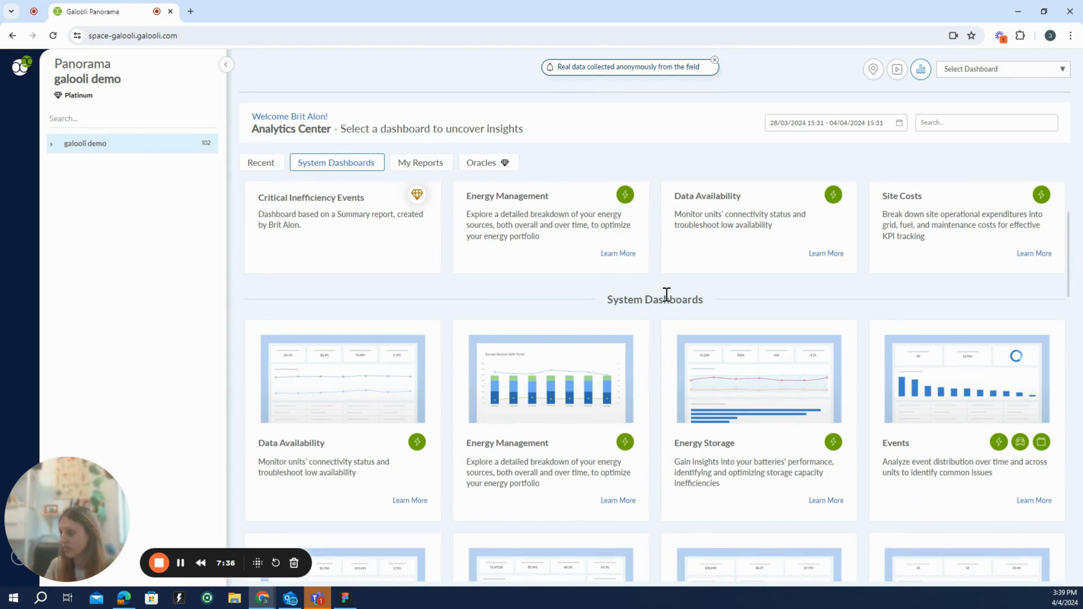
{"action": "left_click", "coordinate": [421, 163]}
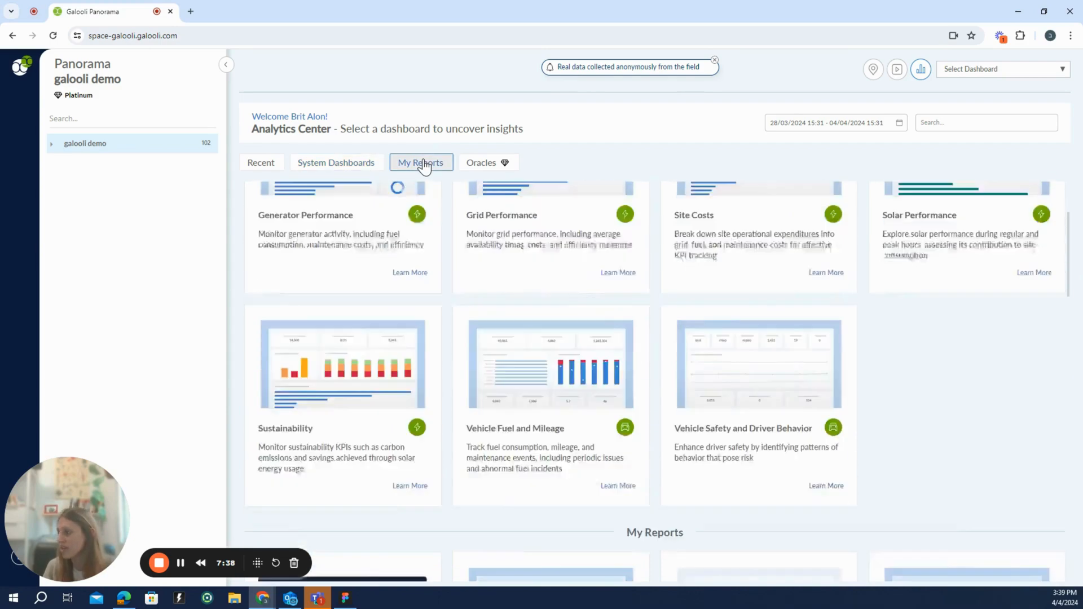
Step: Scroll through My Reports down to the public Generator Performance dashboard
{"action": "left_click", "coordinate": [421, 163]}
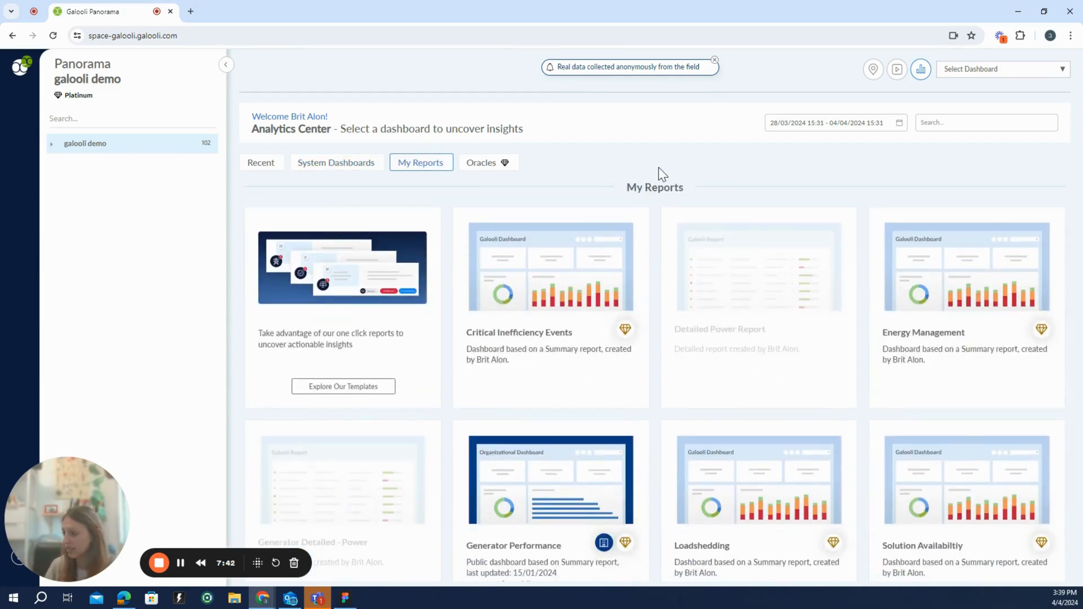
{"action": "mouse_move", "coordinate": [631, 182]}
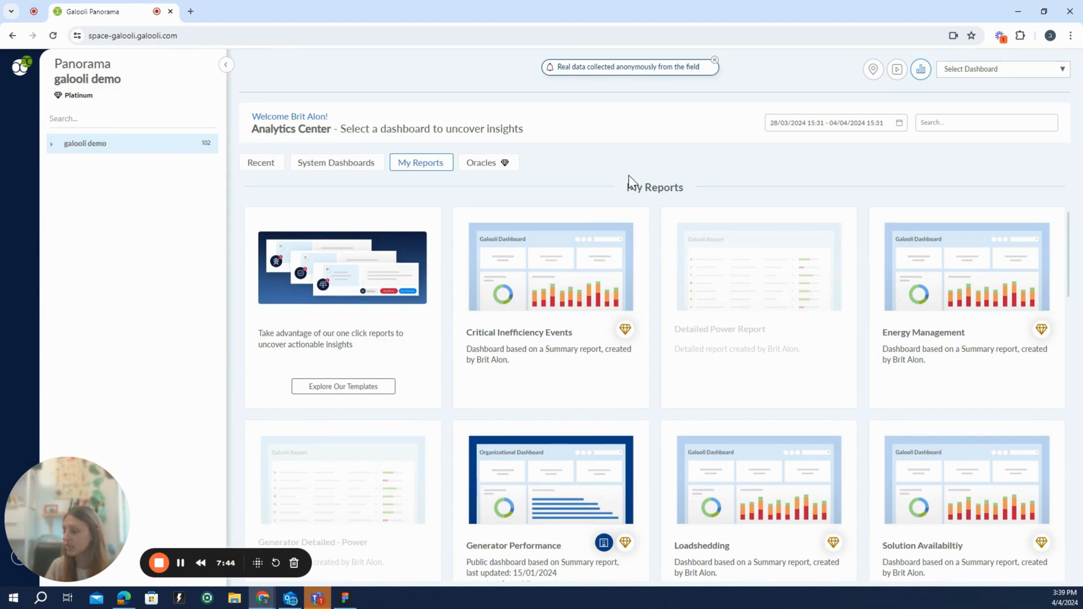
{"action": "mouse_move", "coordinate": [592, 143]}
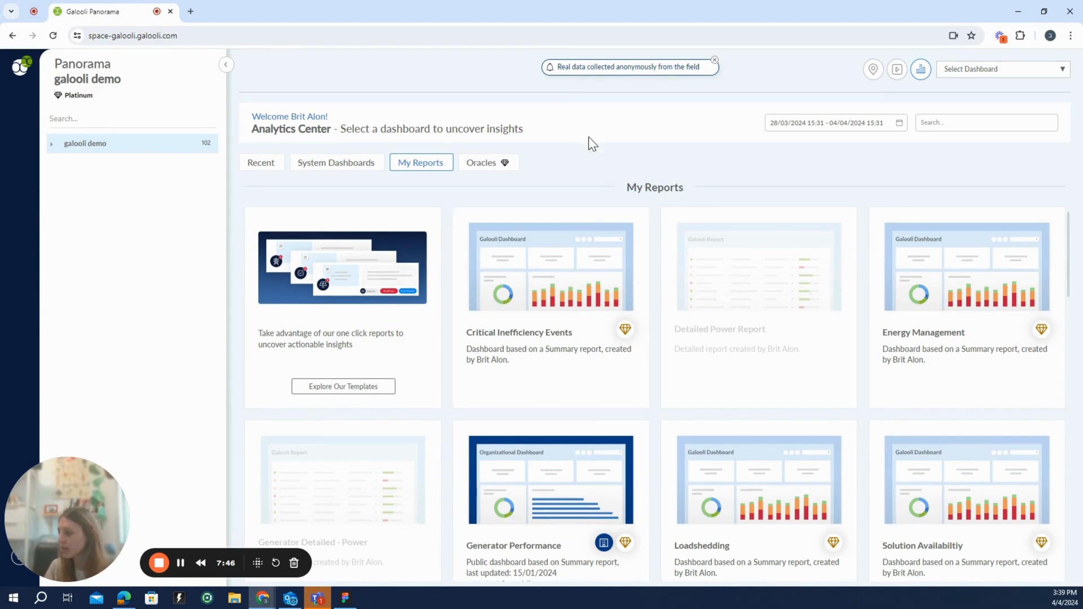
{"action": "scroll", "scroll_direction": "down", "scroll_amount": 3}
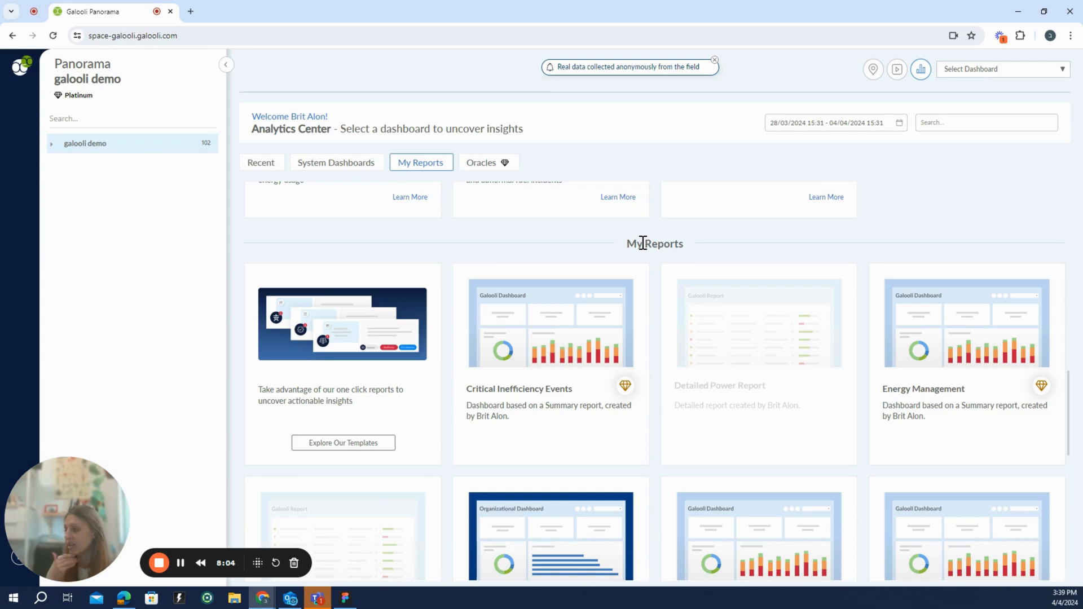
{"action": "mouse_move", "coordinate": [799, 185]}
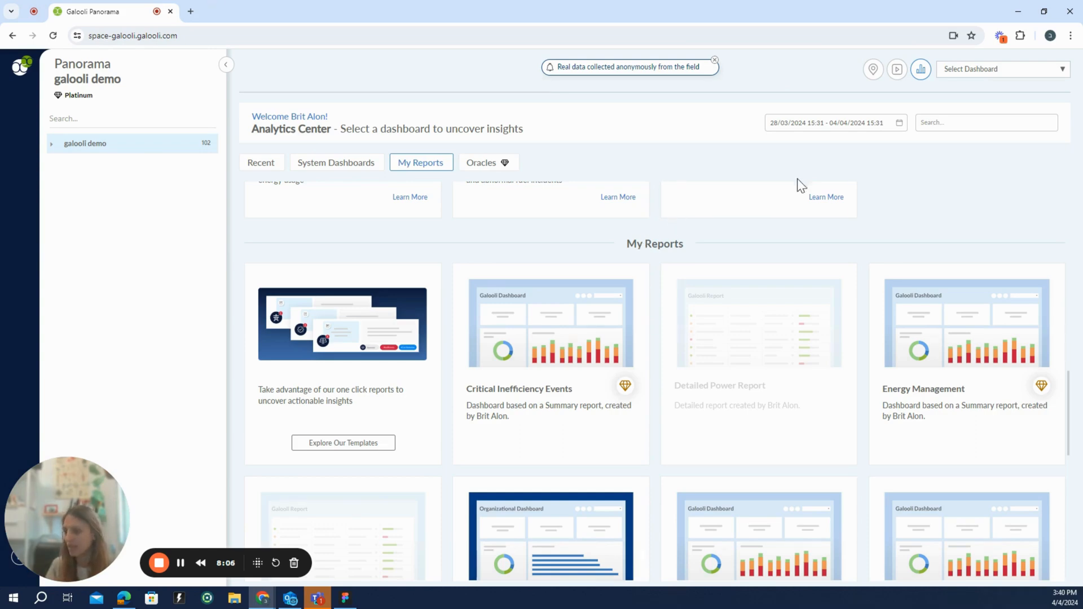
{"action": "scroll", "scroll_direction": "down", "scroll_amount": 3}
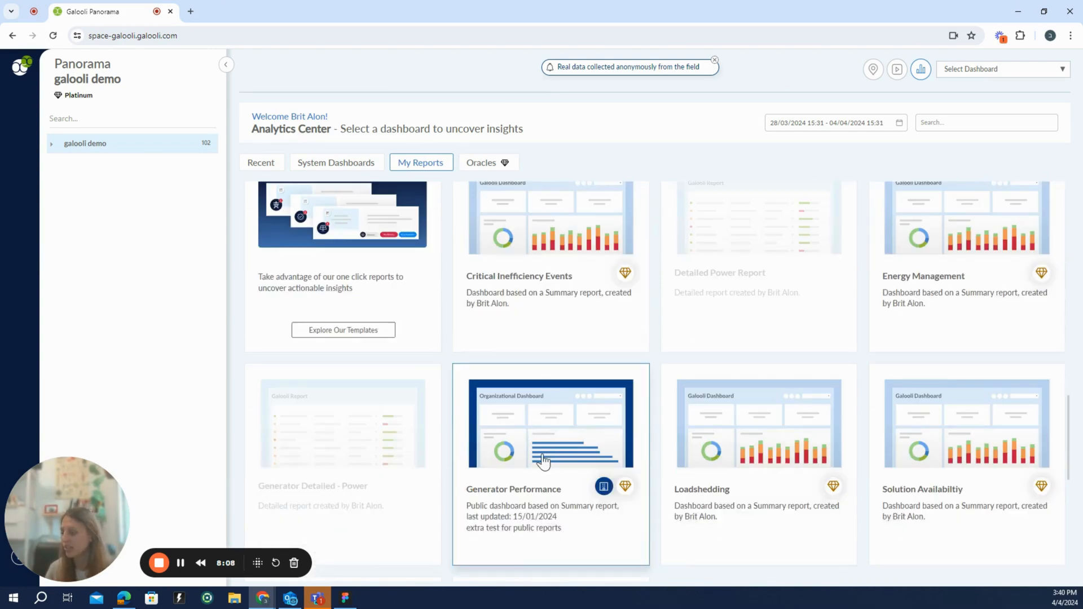
{"action": "mouse_move", "coordinate": [489, 403]}
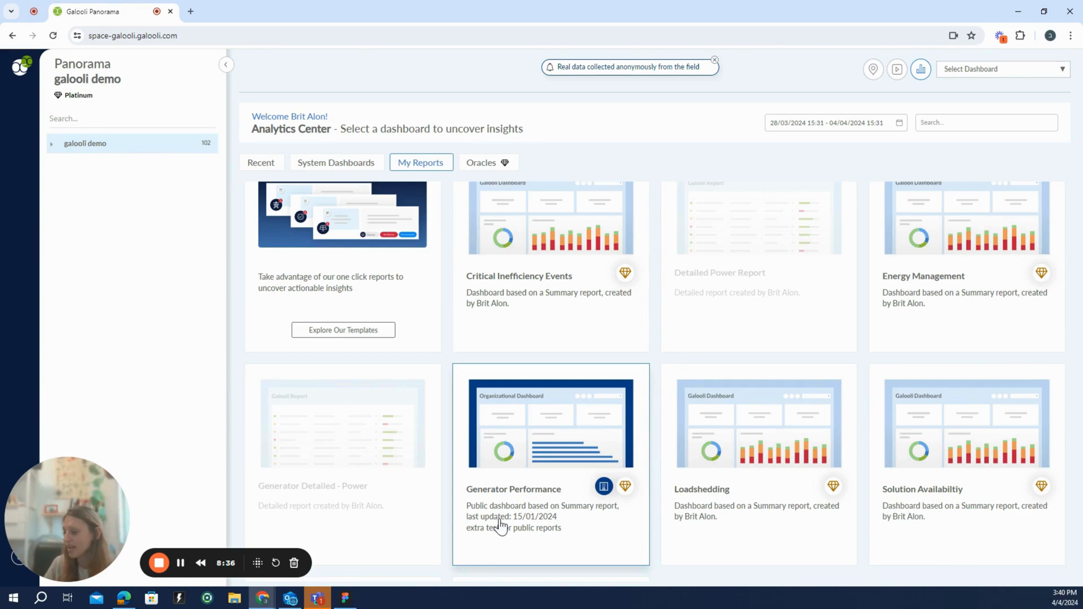
{"action": "mouse_move", "coordinate": [507, 536]}
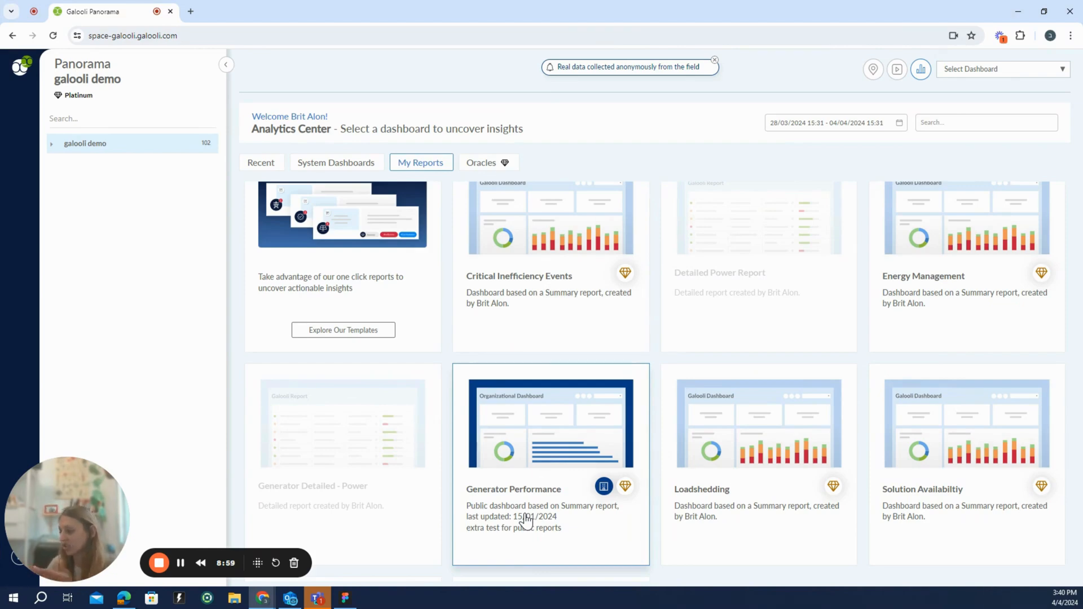
{"action": "mouse_move", "coordinate": [454, 399]}
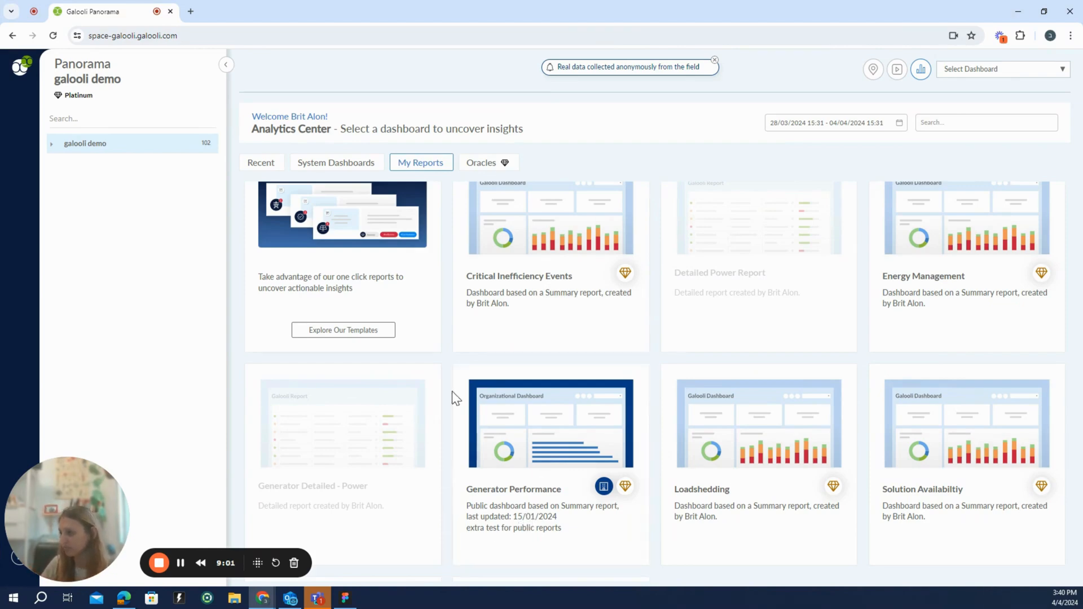
Step: Switch to the Oracles section showing the Fuel Oracle card
{"action": "left_click", "coordinate": [481, 162]}
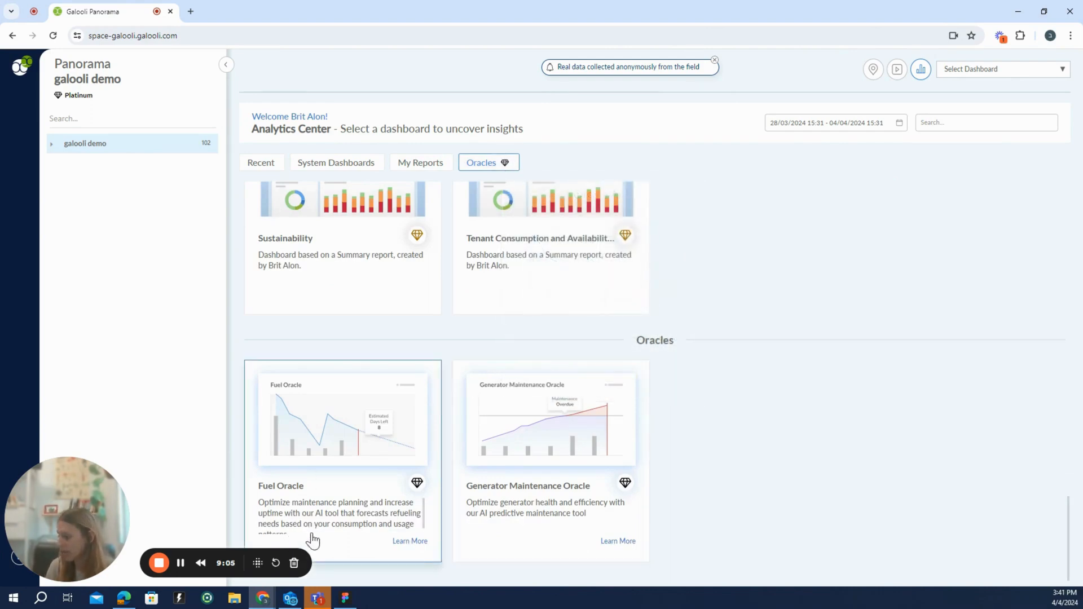
{"action": "mouse_move", "coordinate": [718, 477]}
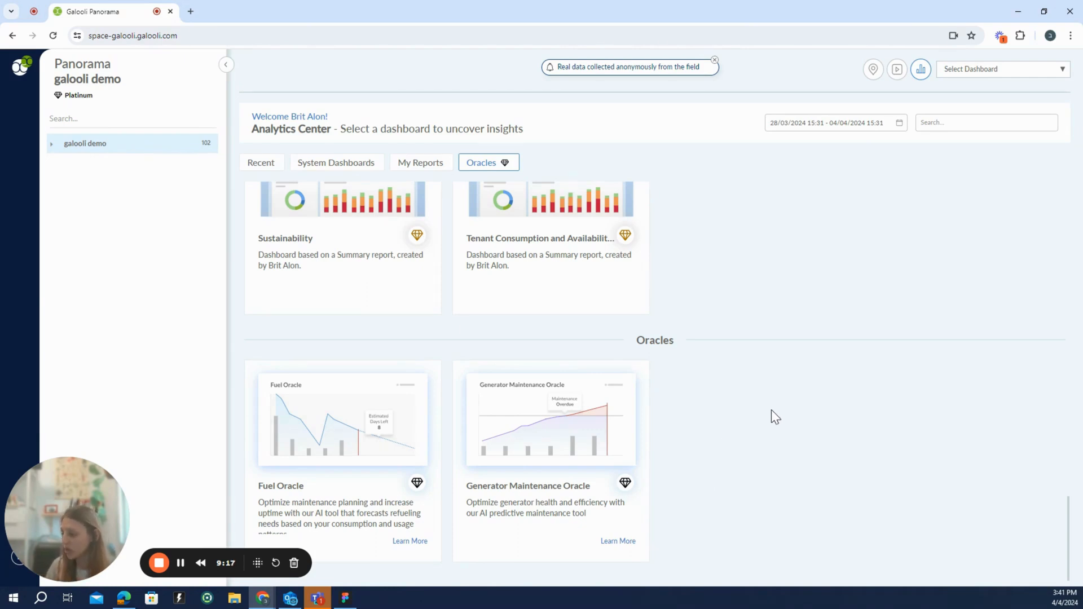
{"action": "mouse_move", "coordinate": [477, 348]}
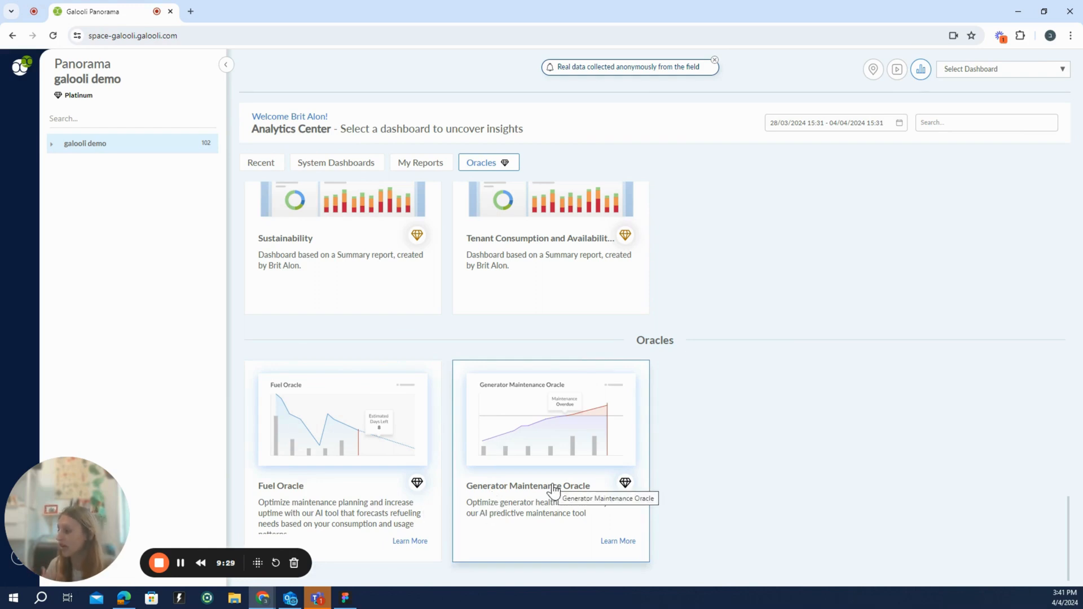
{"action": "mouse_move", "coordinate": [513, 513]}
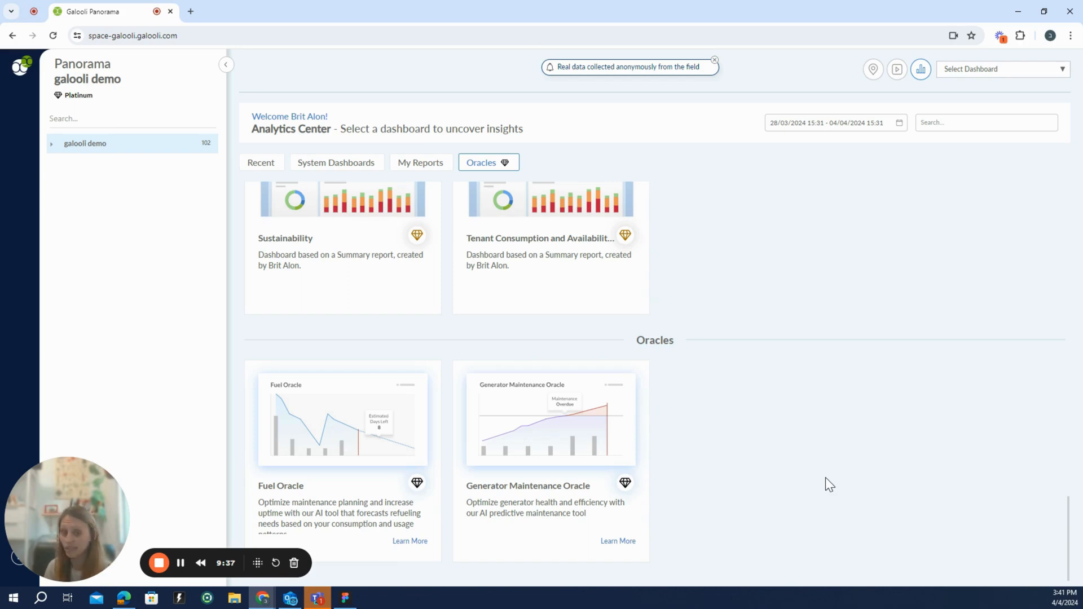
{"action": "mouse_move", "coordinate": [735, 264]}
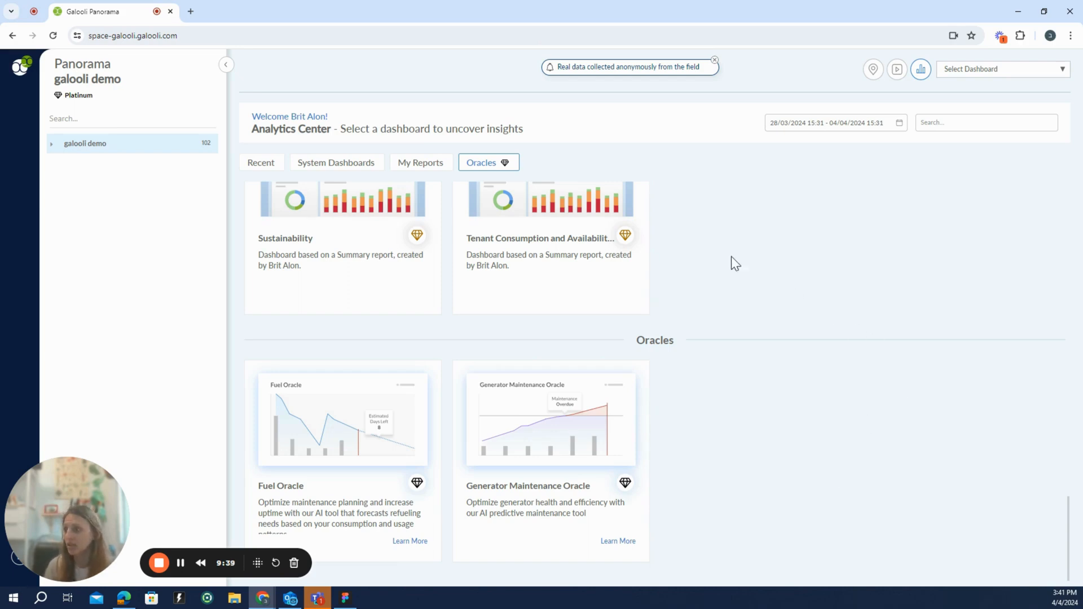
Step: Leave Oracles for the Recent dashboards and expand the galooli demo site tree
{"action": "left_click", "coordinate": [420, 163]}
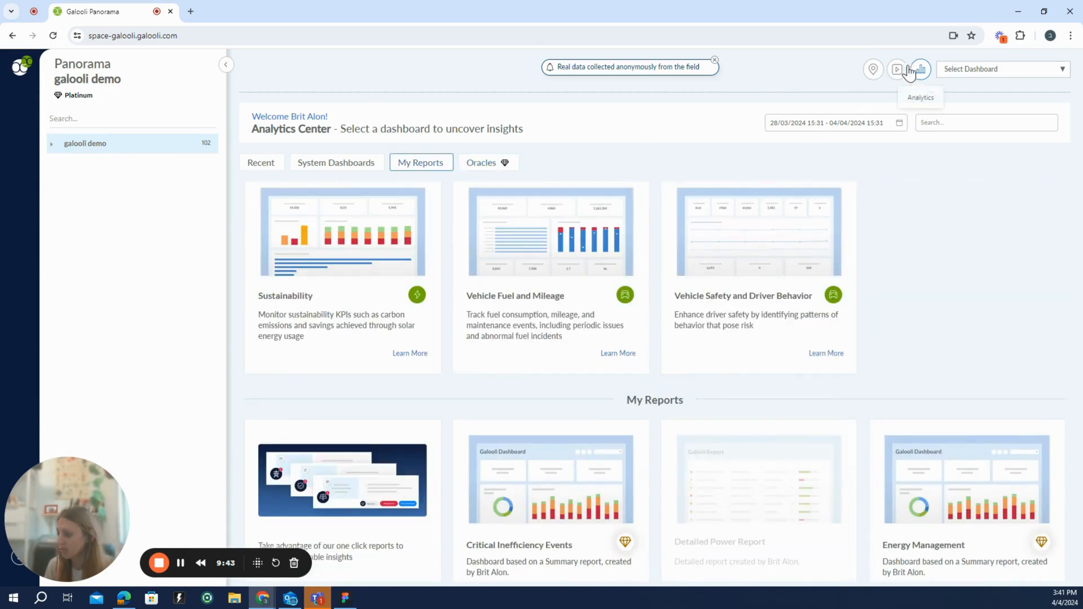
{"action": "mouse_move", "coordinate": [944, 101]}
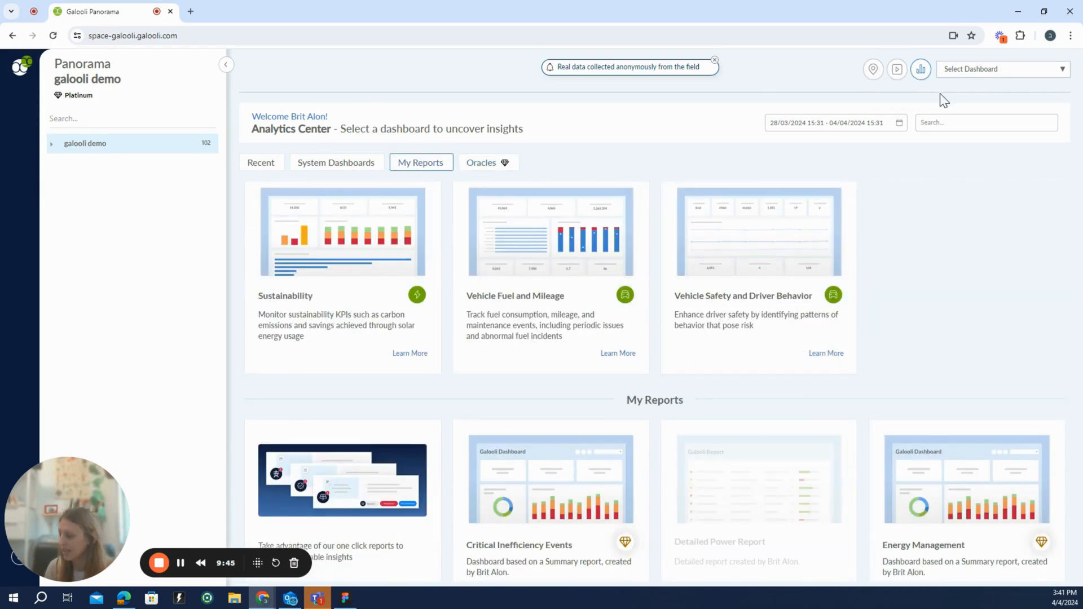
{"action": "left_click", "coordinate": [261, 163]}
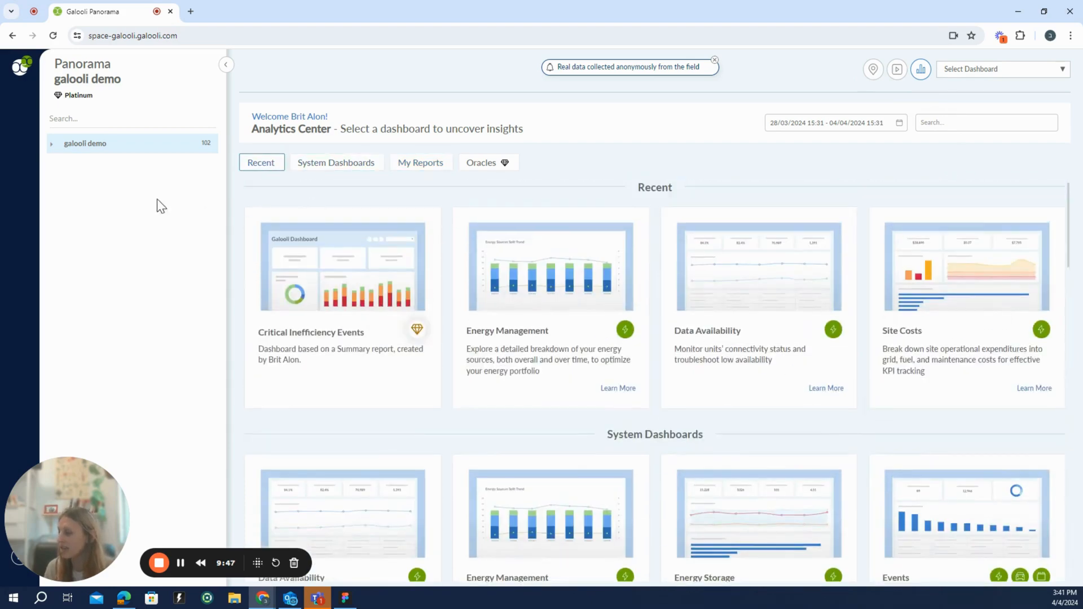
{"action": "left_click", "coordinate": [52, 143]}
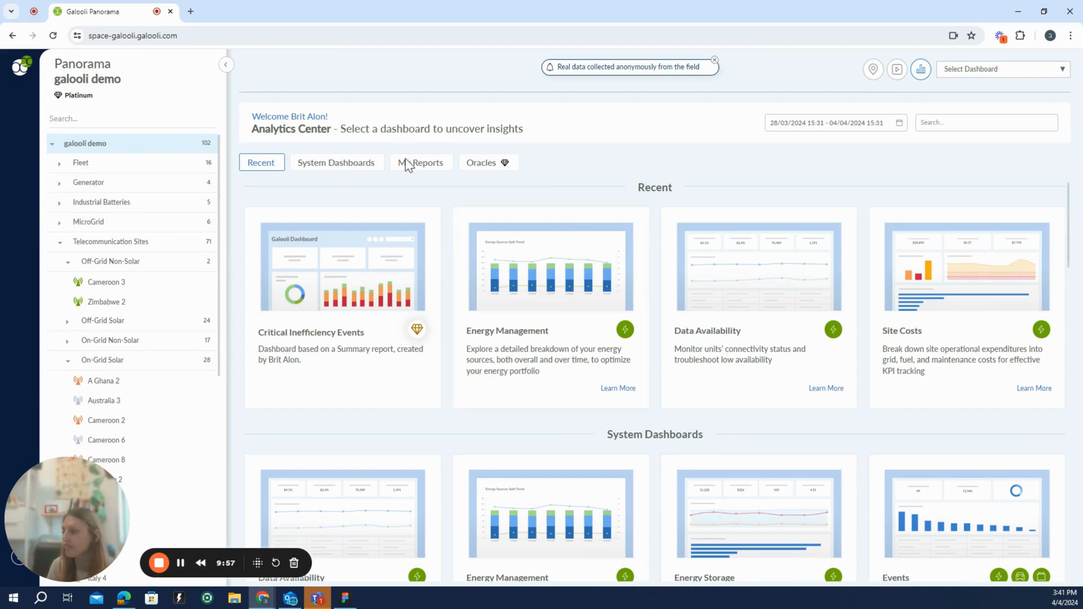
{"action": "mouse_move", "coordinate": [565, 161]}
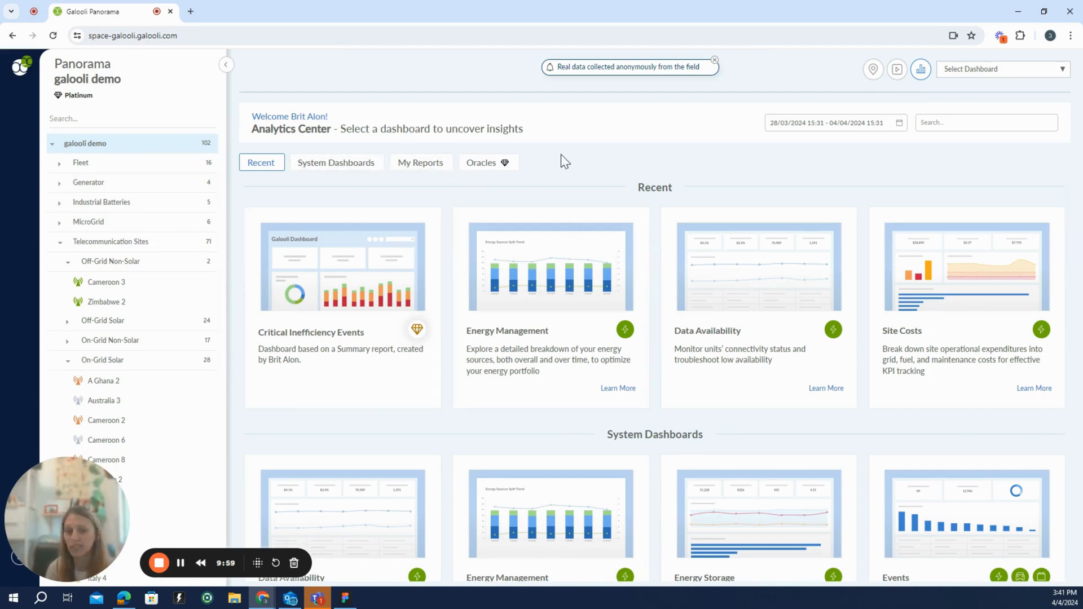